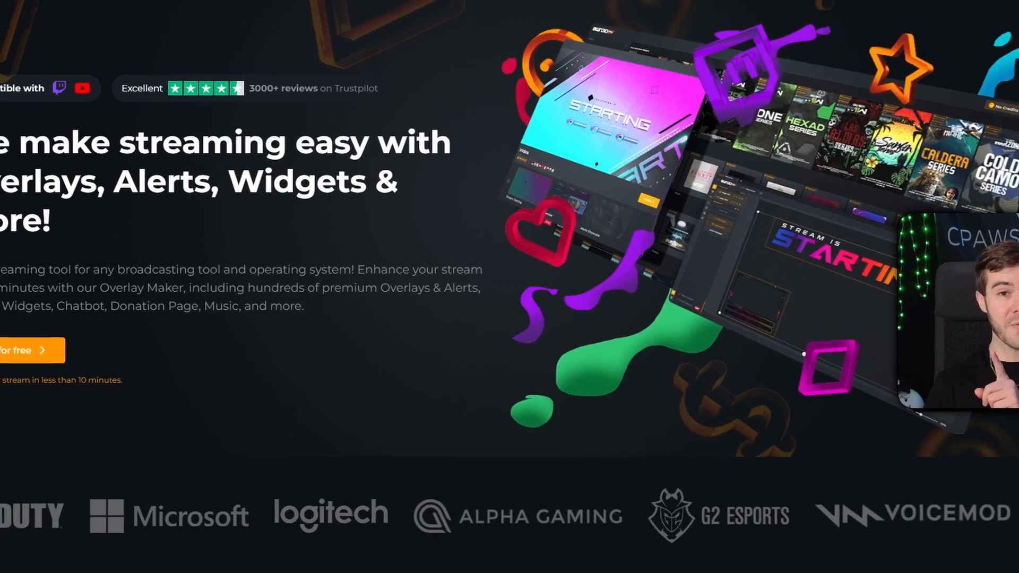
Log in to OWN3D Pro through Twitch and land on the personal streaming dashboard.
scroll(up, 3)
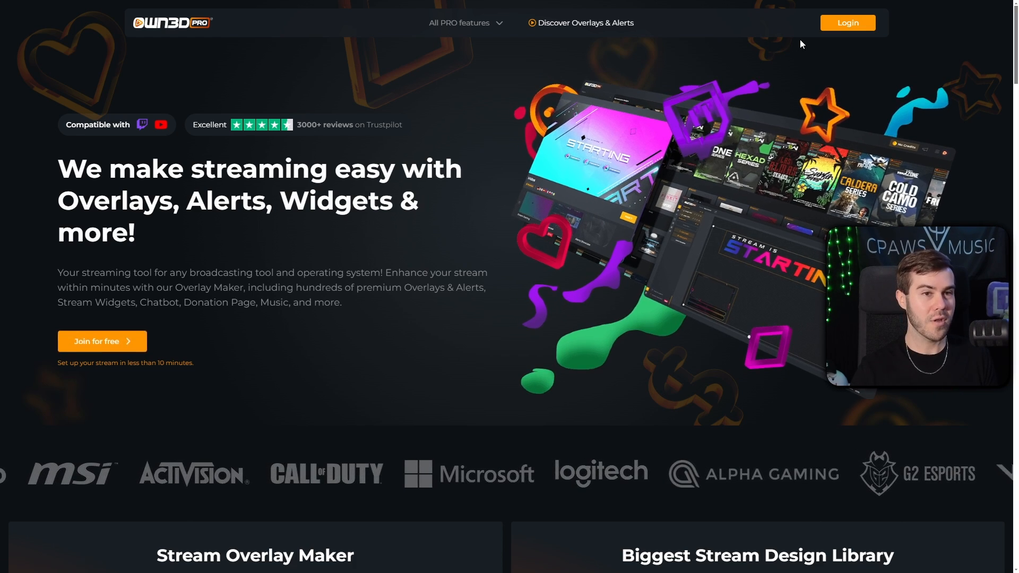
mouse_move(847, 23)
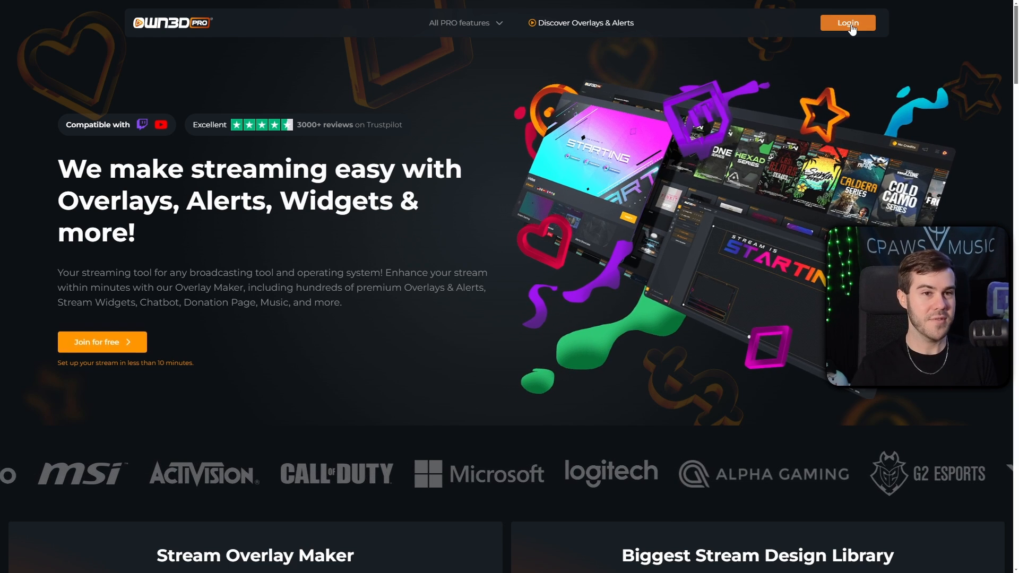
click(847, 22)
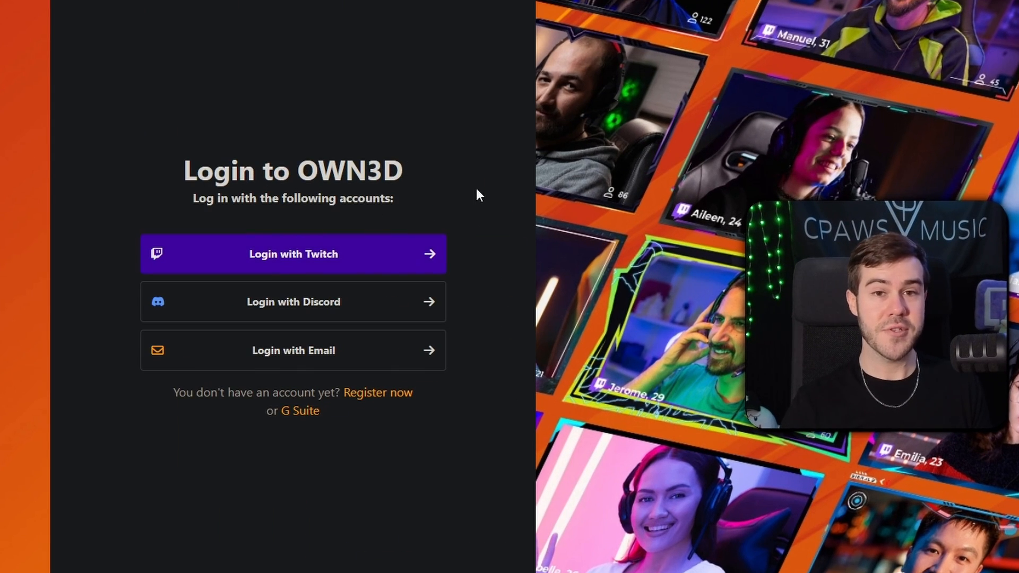
mouse_move(332, 144)
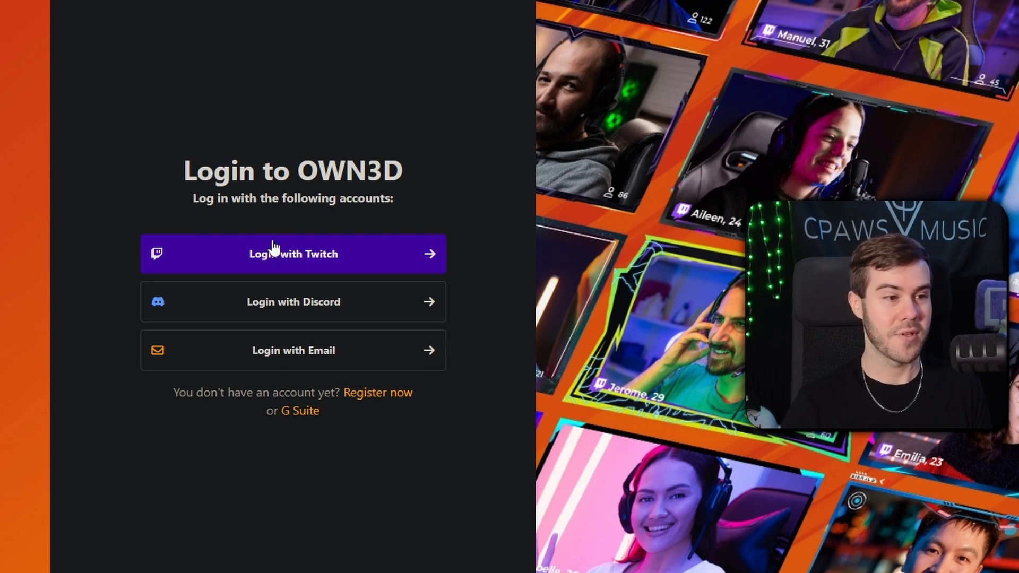
mouse_move(347, 261)
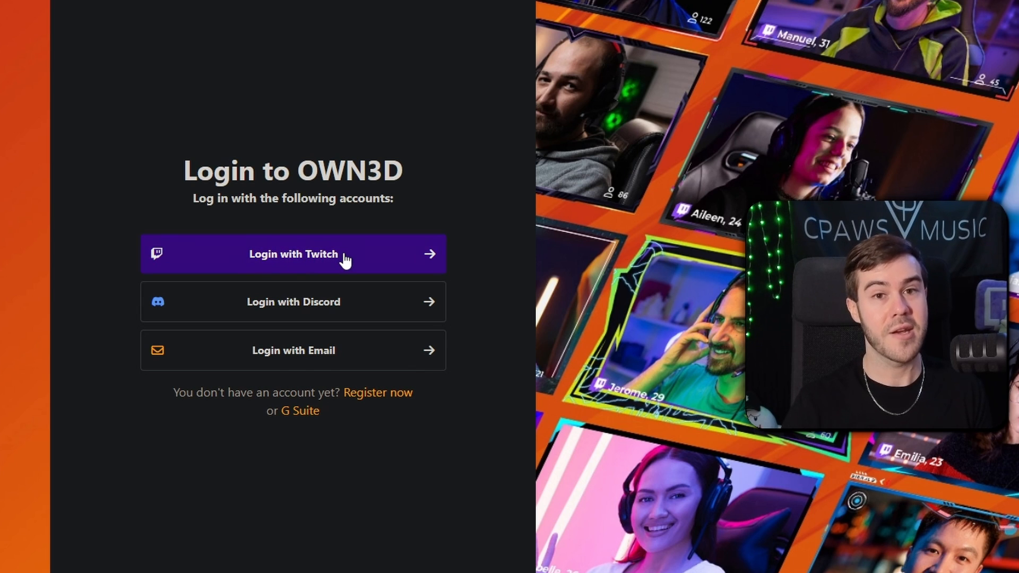
click(293, 254)
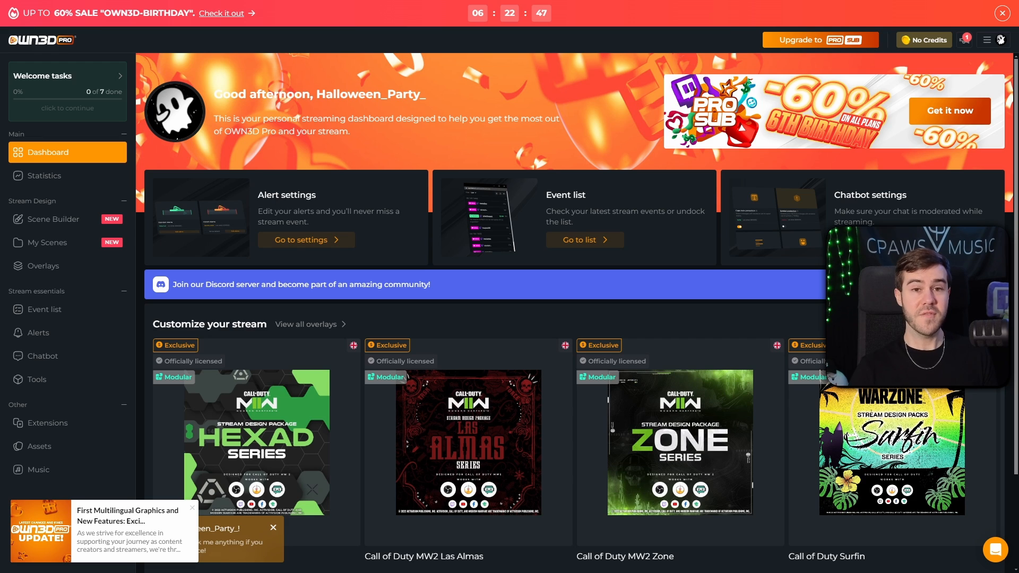
mouse_move(573, 314)
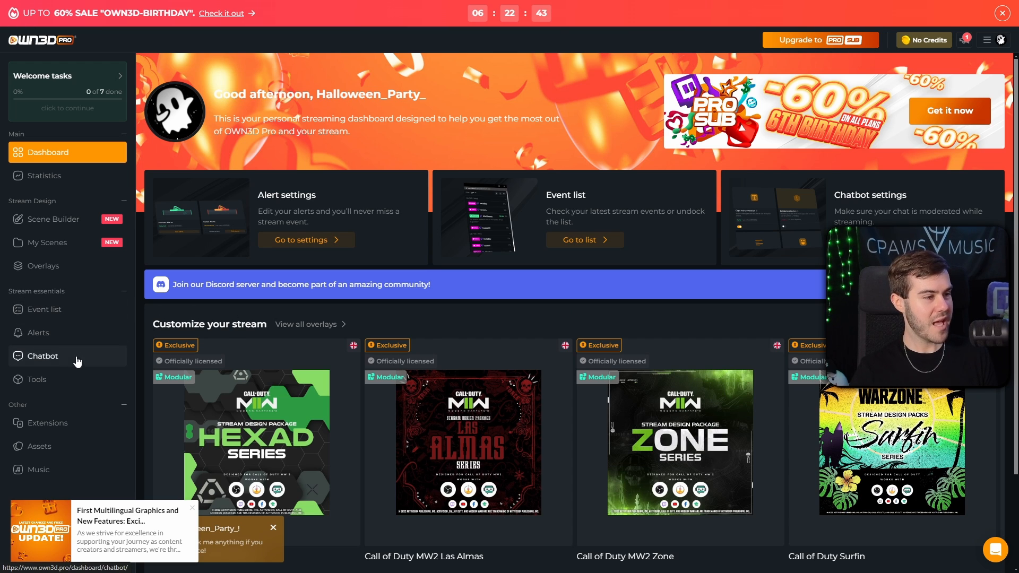
Browse the Assets Transitions collection of 260 transition designs.
click(39, 446)
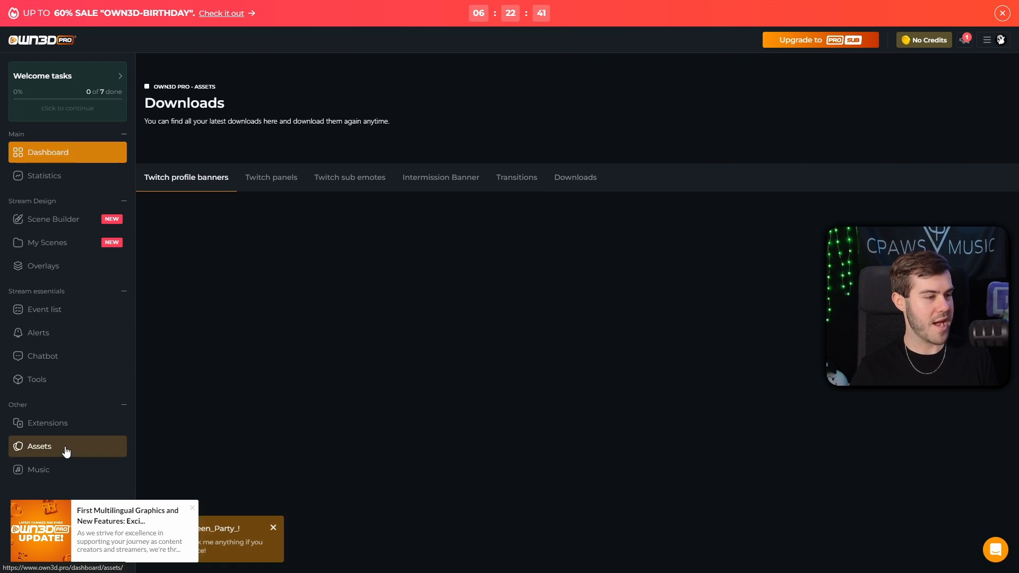
click(574, 177)
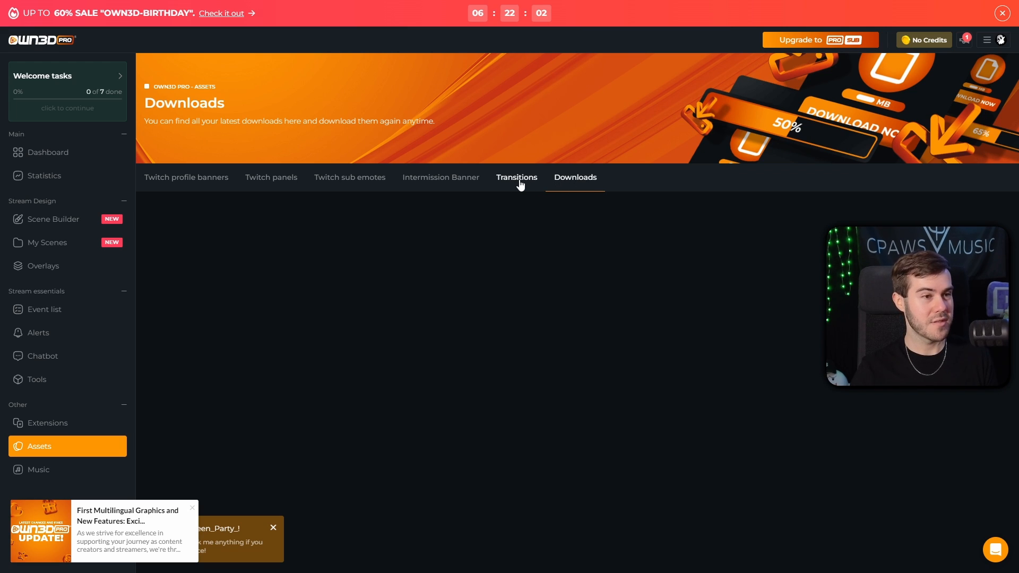
click(516, 177)
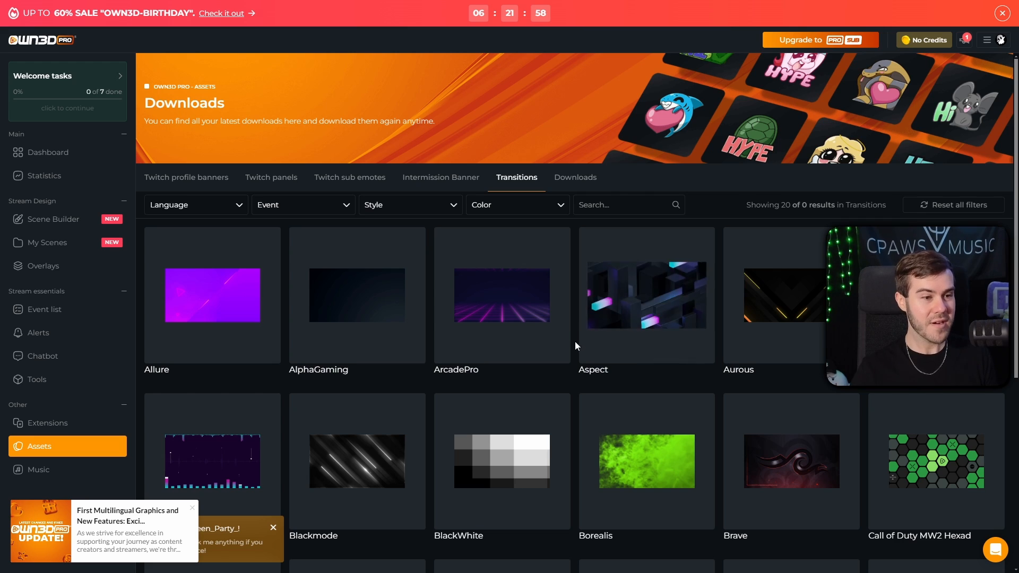
scroll(down, 3)
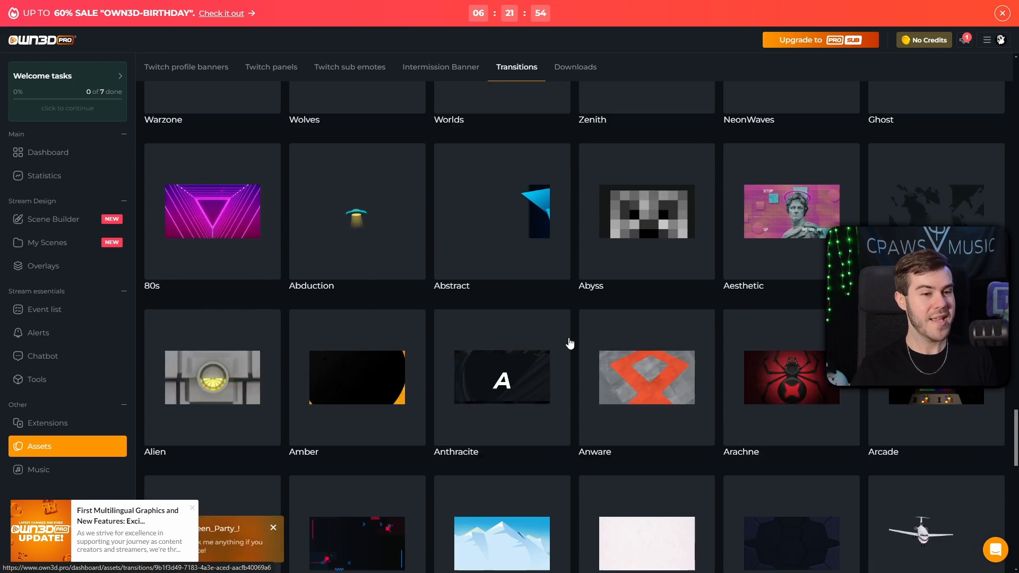
scroll(down, 3)
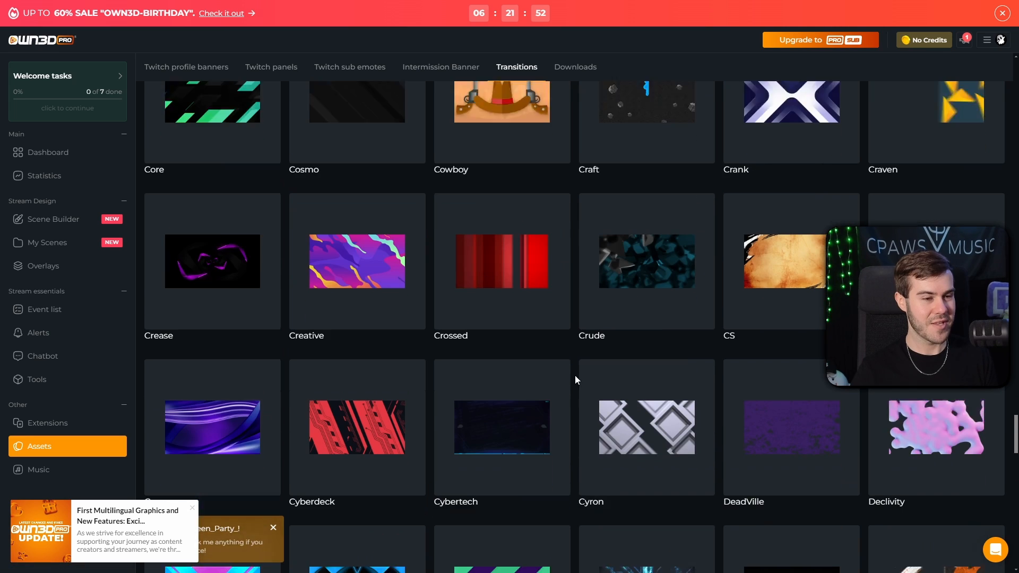
scroll(up, 3)
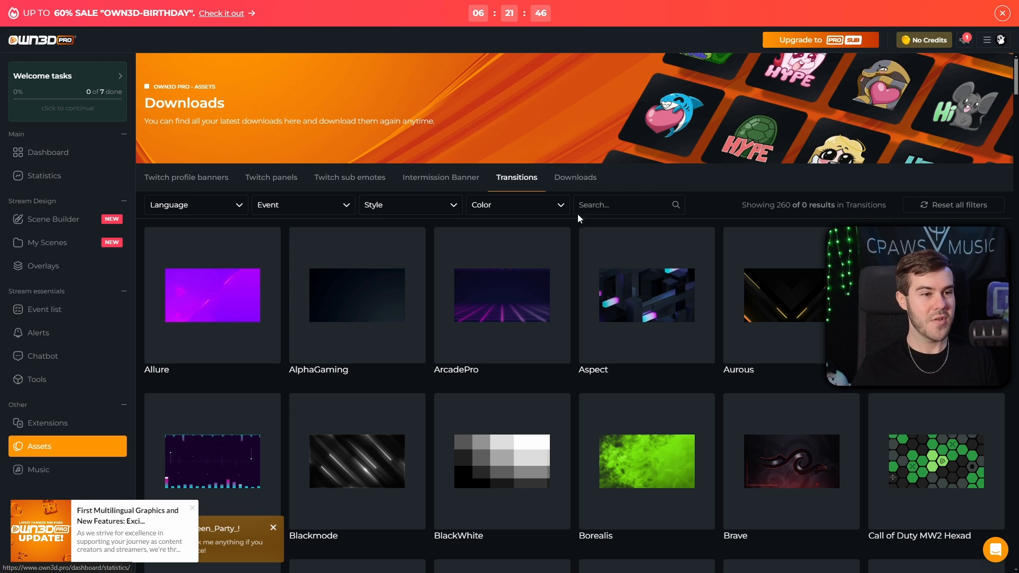
click(628, 205)
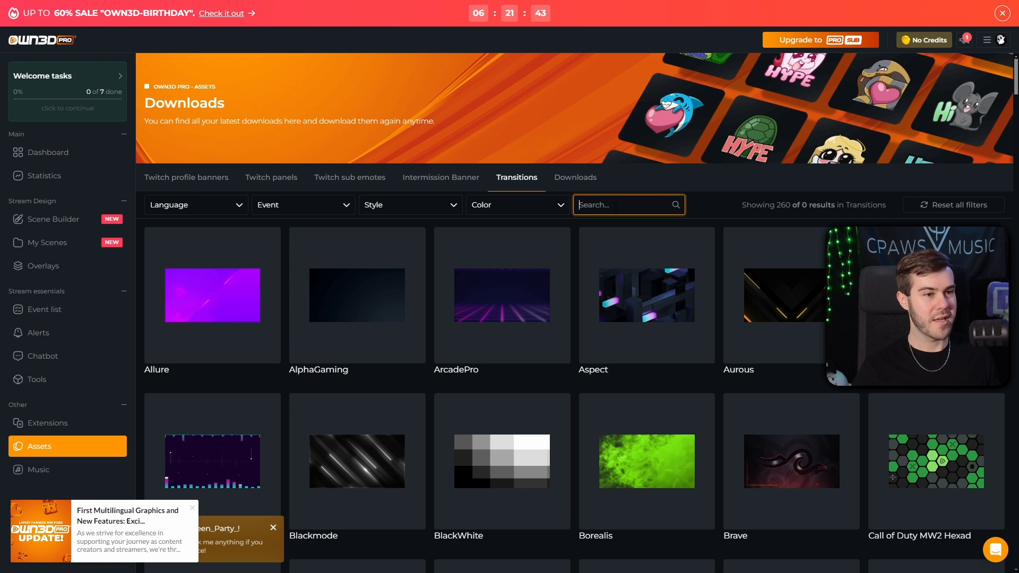
text(D)
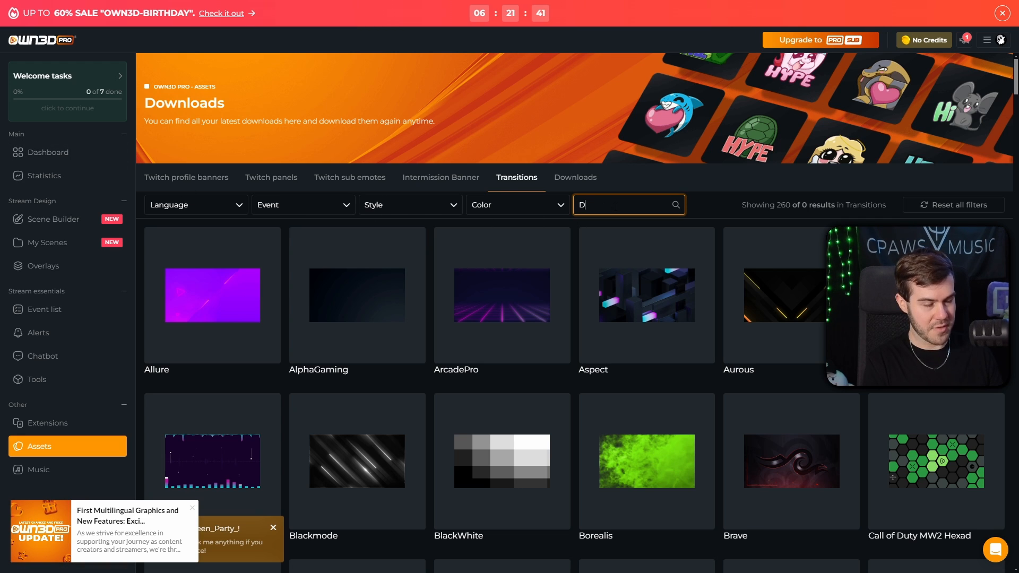
text(ark Mode)
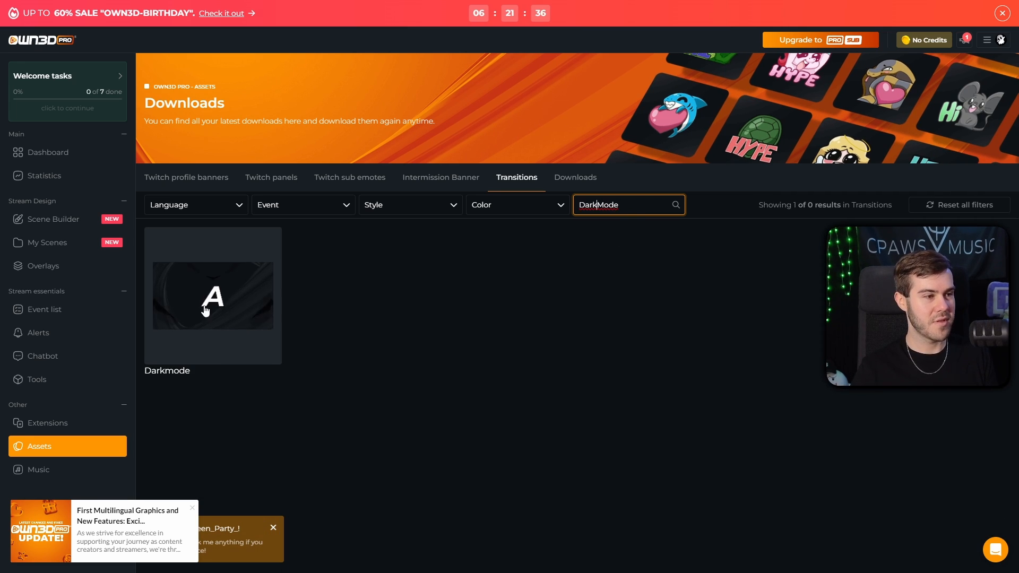
mouse_move(213, 296)
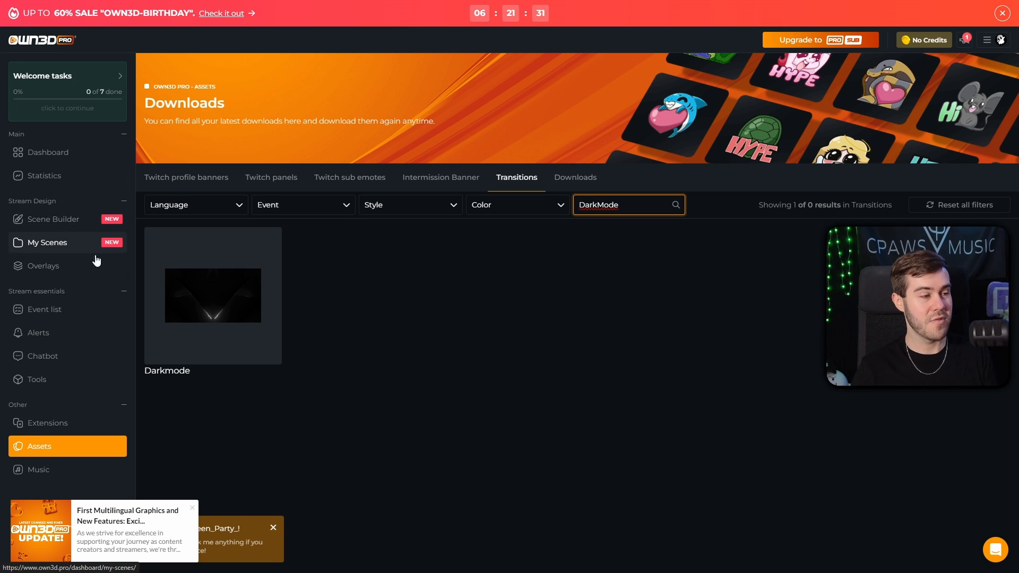
mouse_move(435, 314)
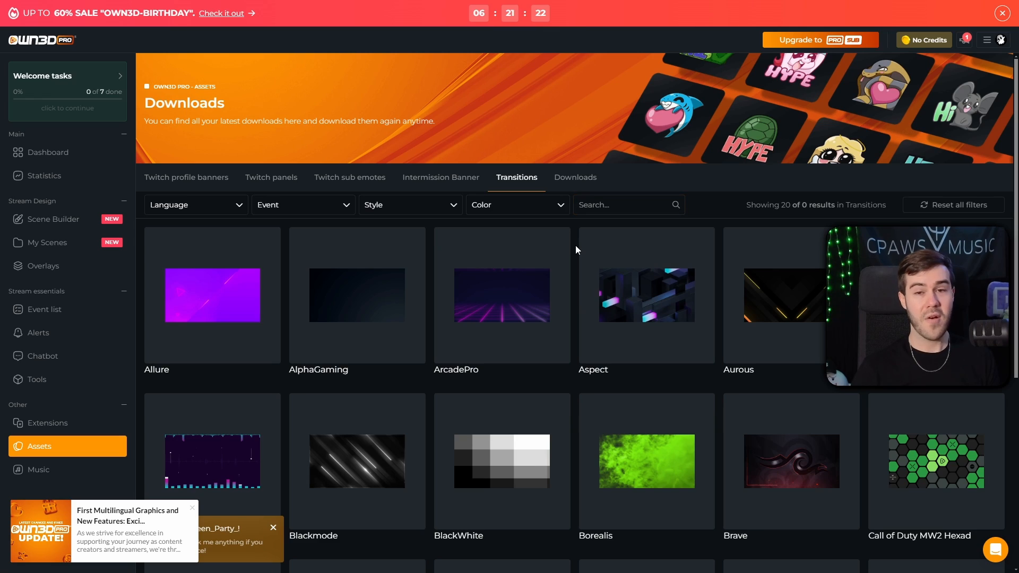
scroll(down, 3)
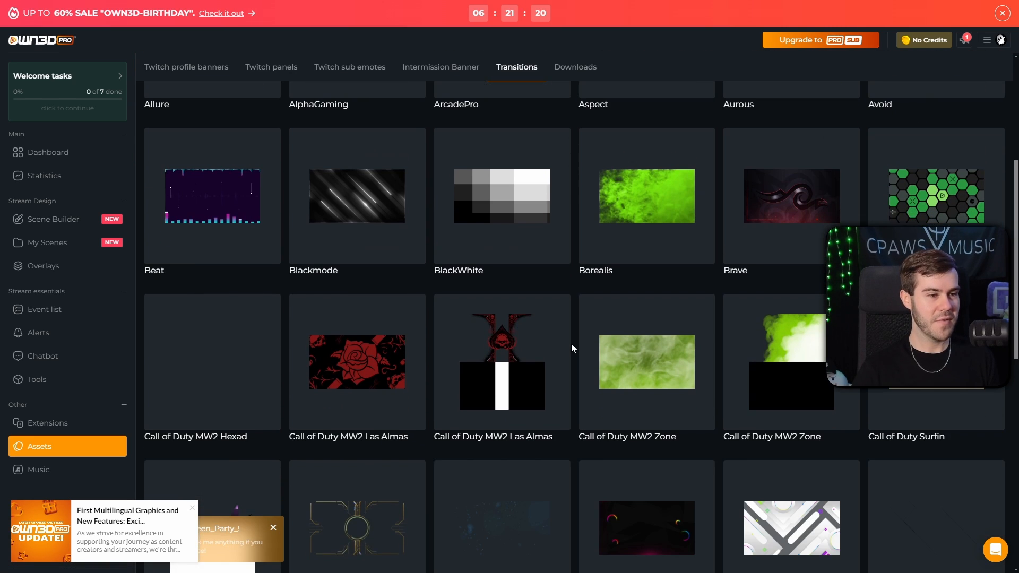
scroll(up, 3)
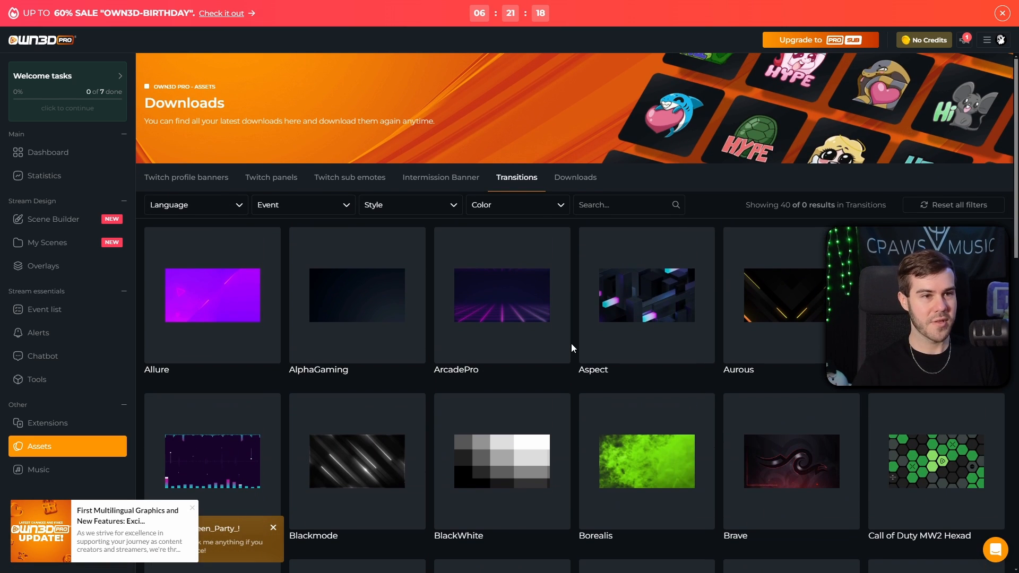
Search the transitions for 'dynamic' and open the Dynamic transition.
click(627, 205)
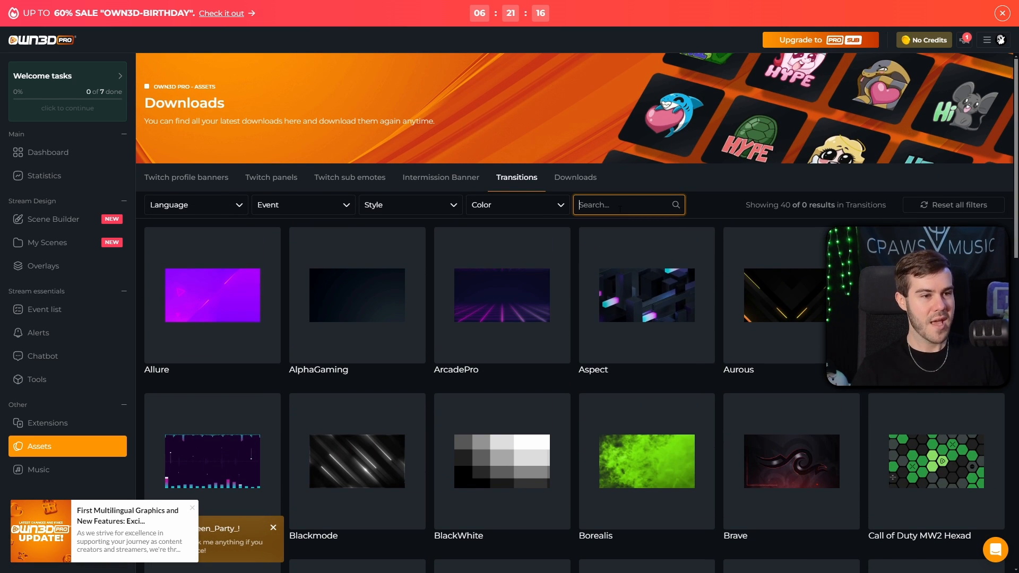
text(dynamic)
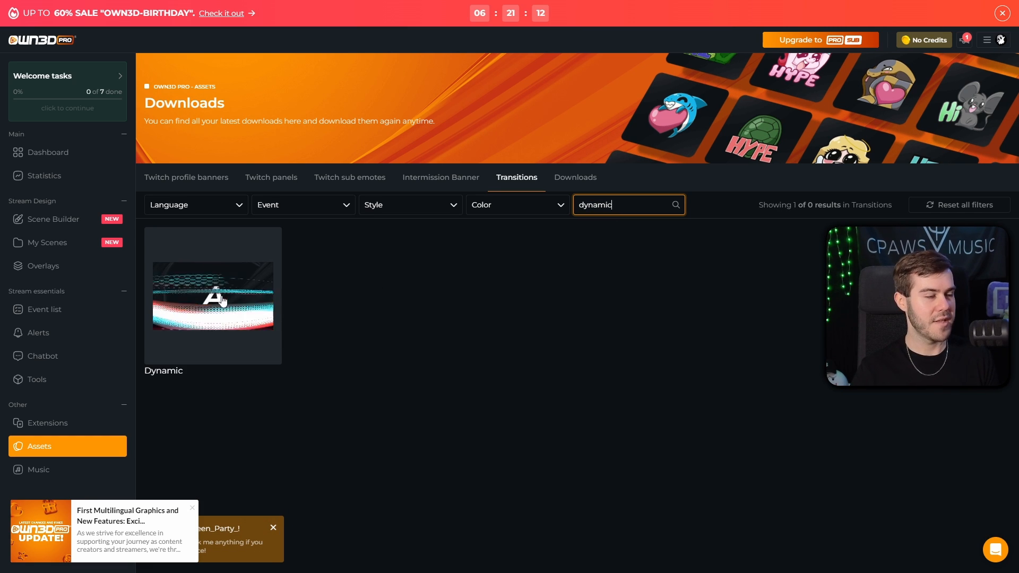
click(213, 296)
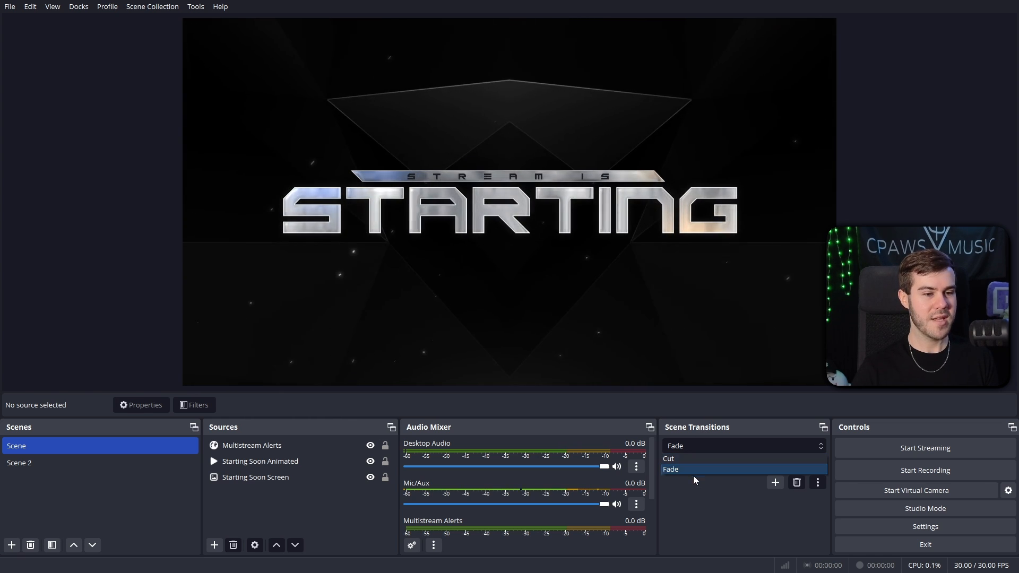
Add a Stinger-type scene transition, accepting the default name 'Stinger'.
click(671, 469)
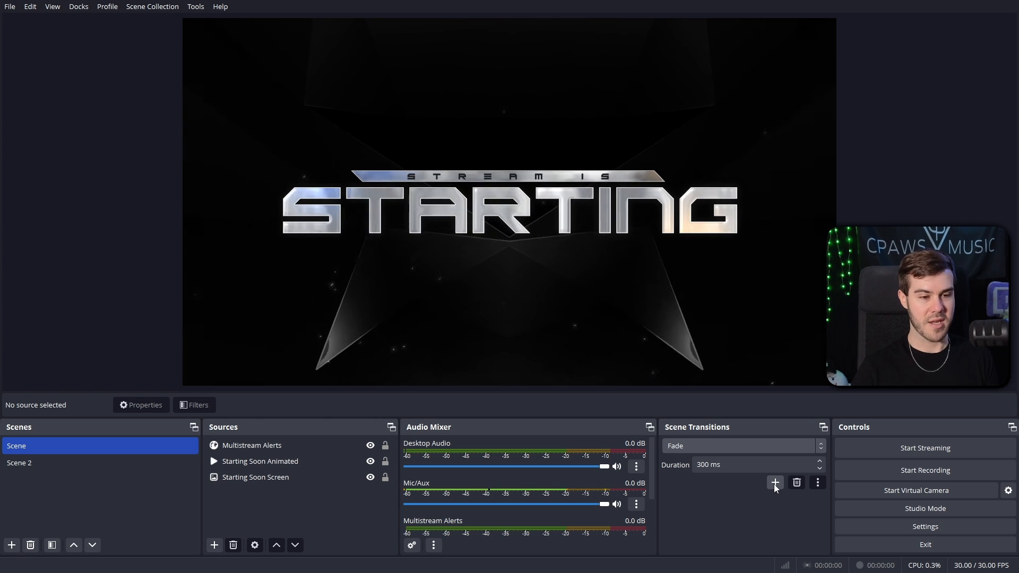
click(774, 483)
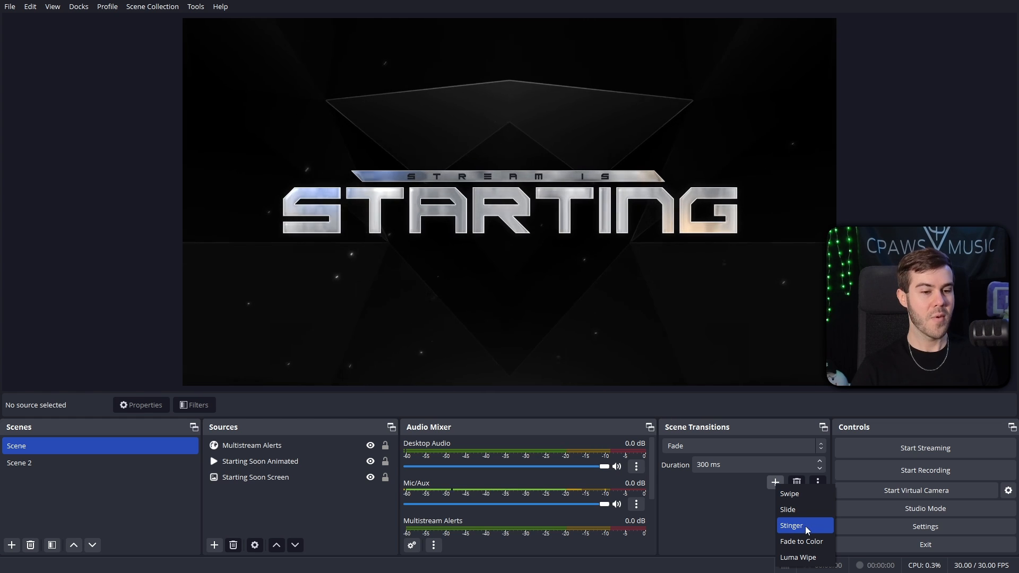
click(791, 525)
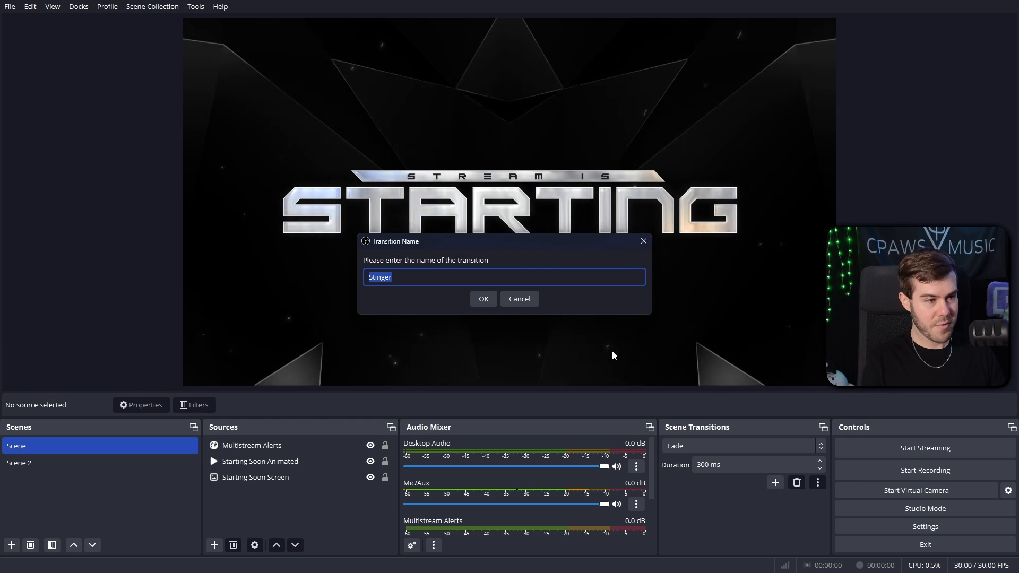
click(483, 299)
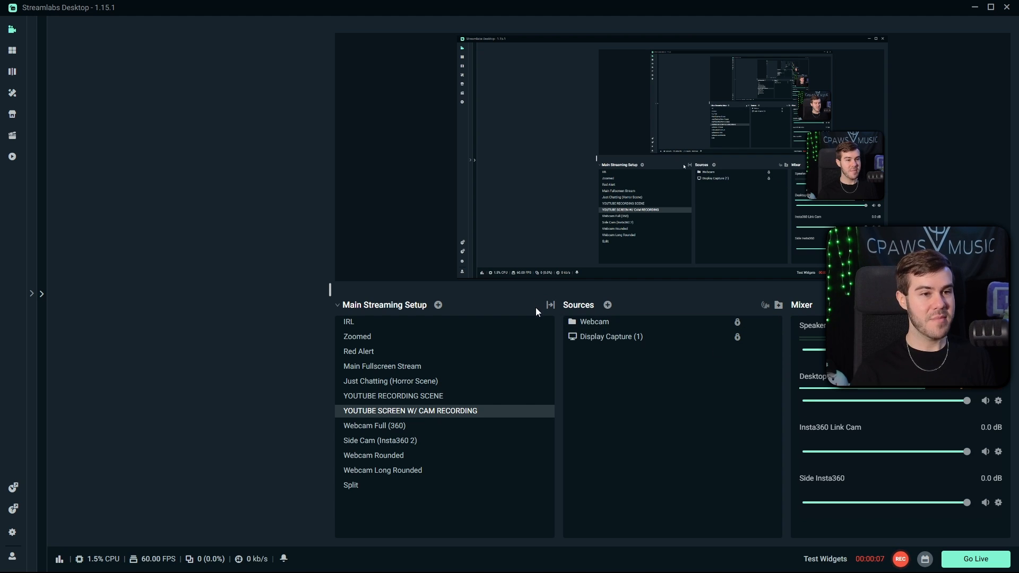
mouse_move(550, 305)
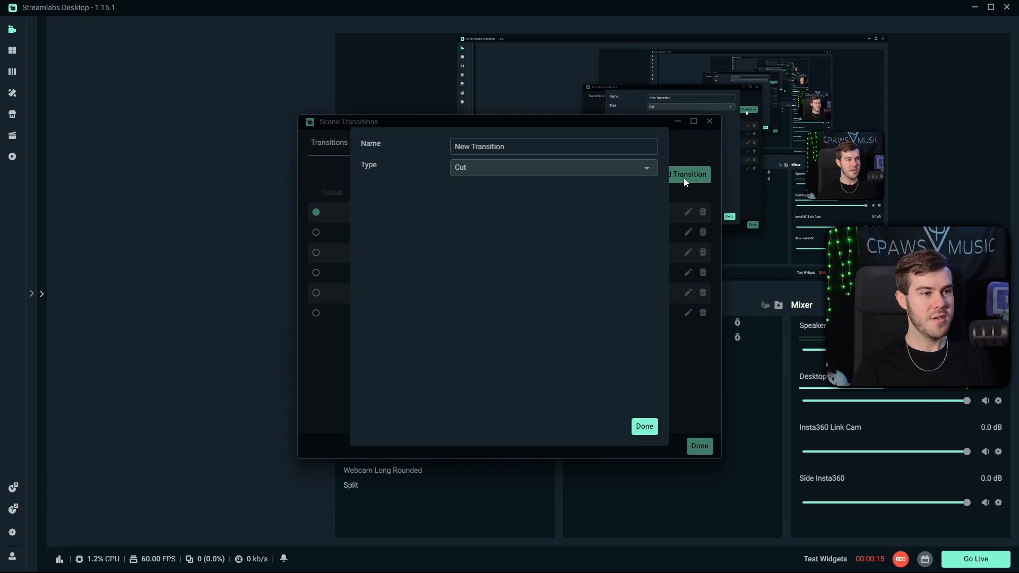
Create a Stinger-type transition and view its scene Connections.
click(552, 167)
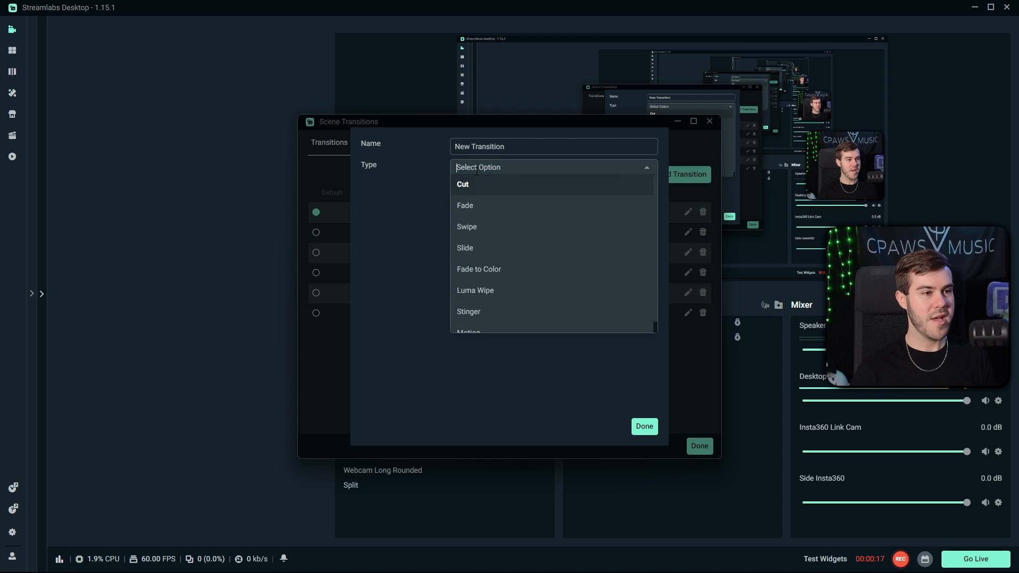
click(469, 311)
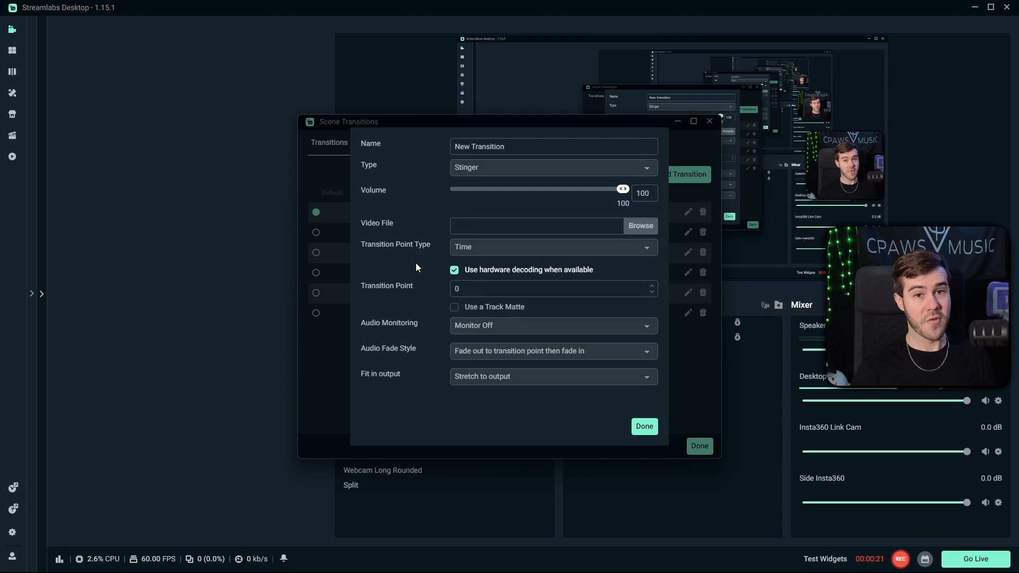
click(643, 426)
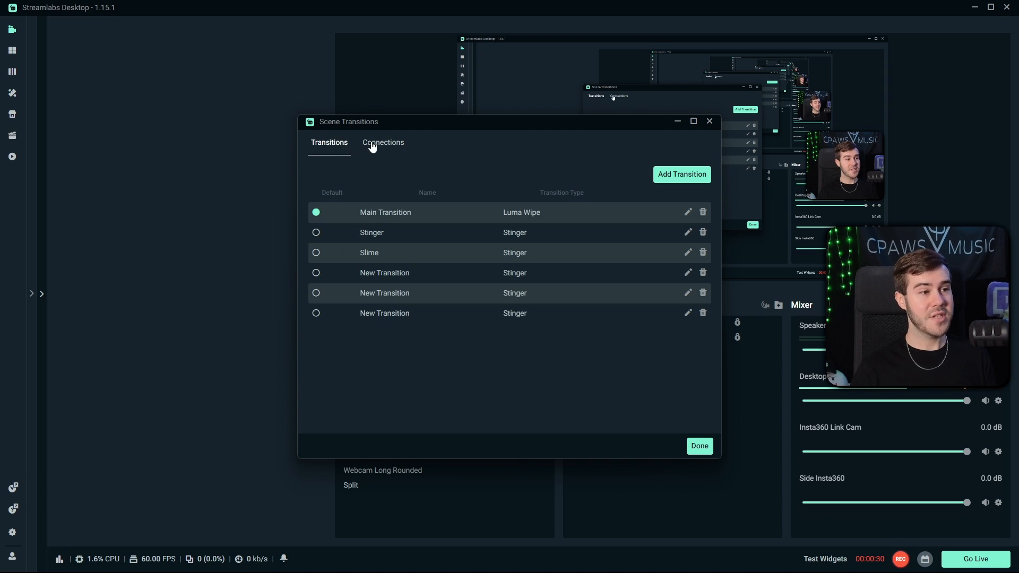
click(382, 142)
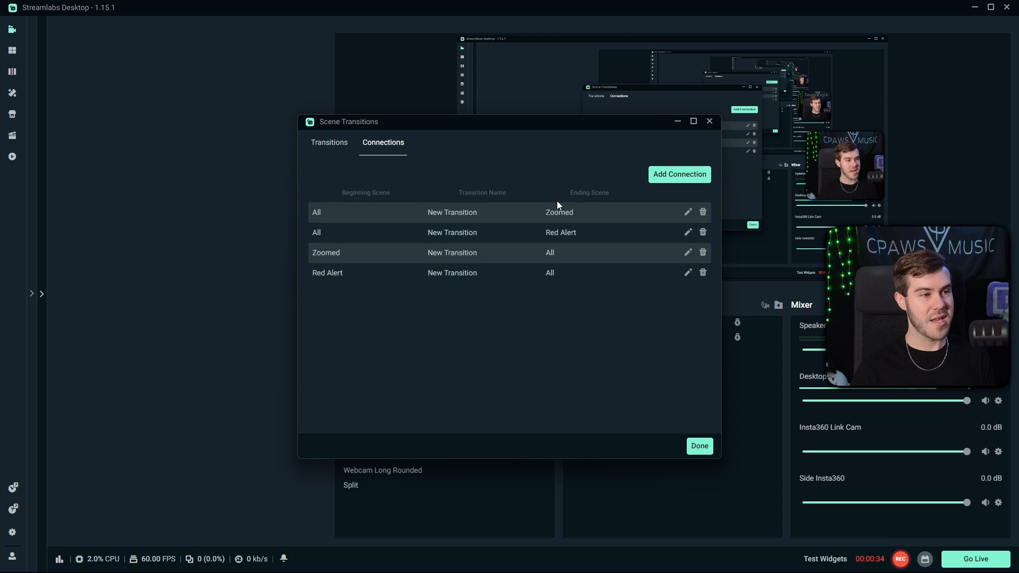
mouse_move(323, 211)
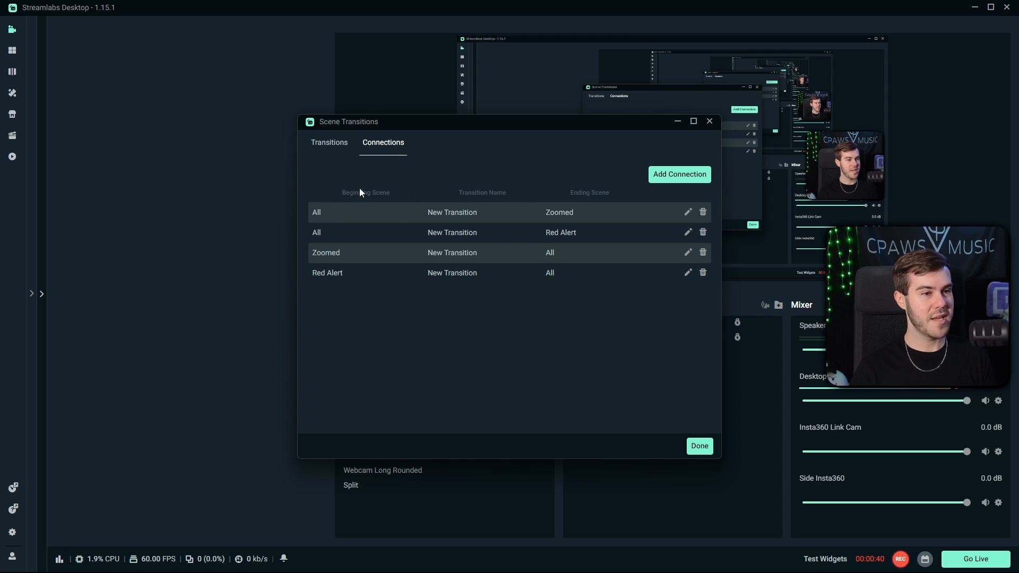
mouse_move(572, 180)
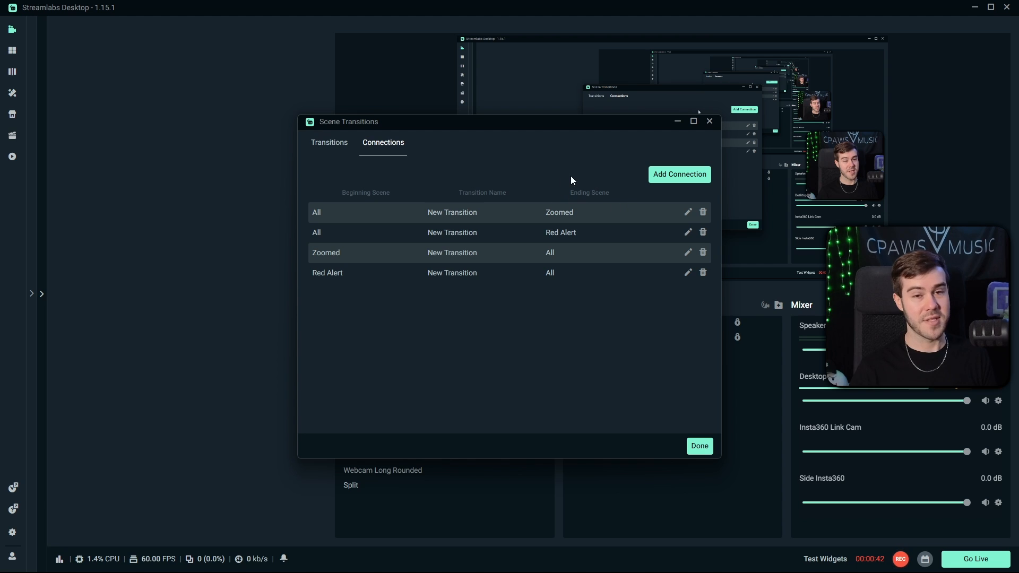
mouse_move(555, 179)
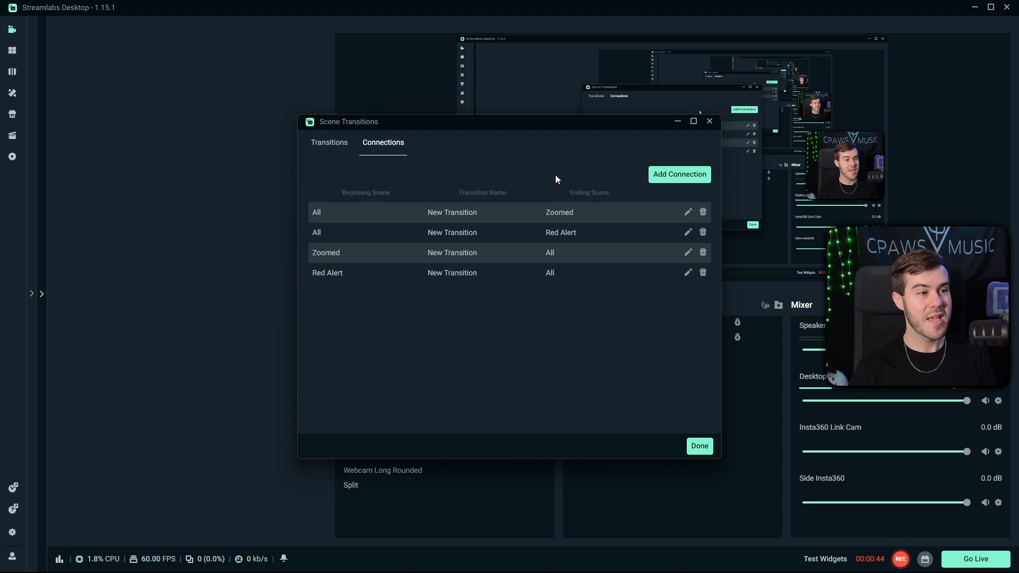
mouse_move(442, 300)
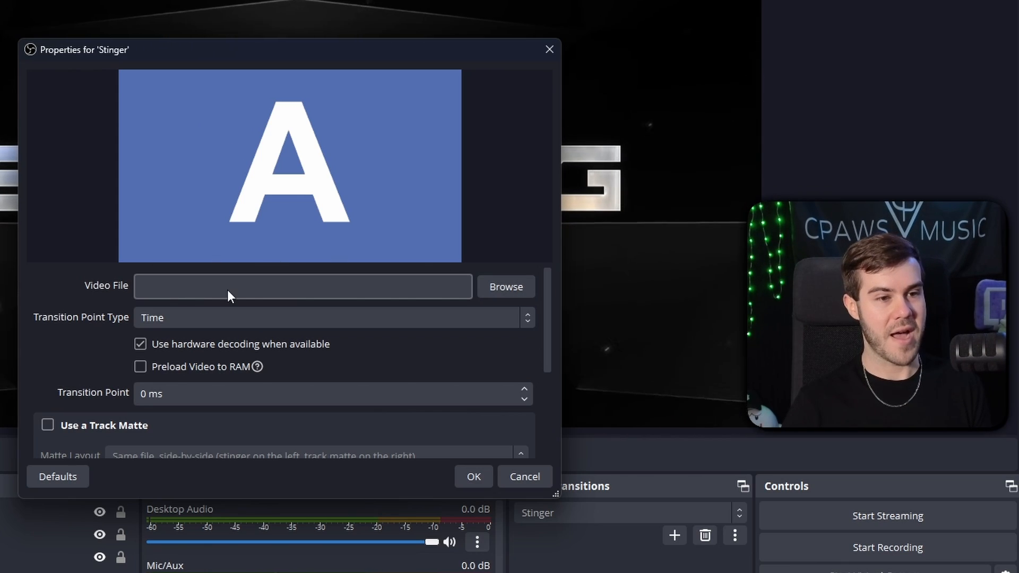
mouse_move(507, 286)
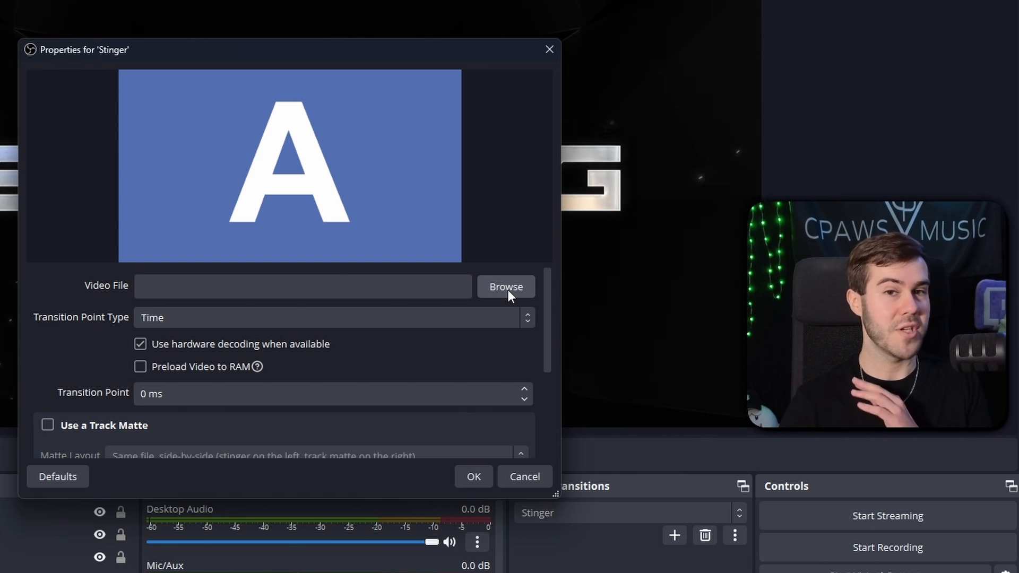
Load 'dynamic transition.webm' as the Stinger video with a 1800 ms transition point.
click(506, 286)
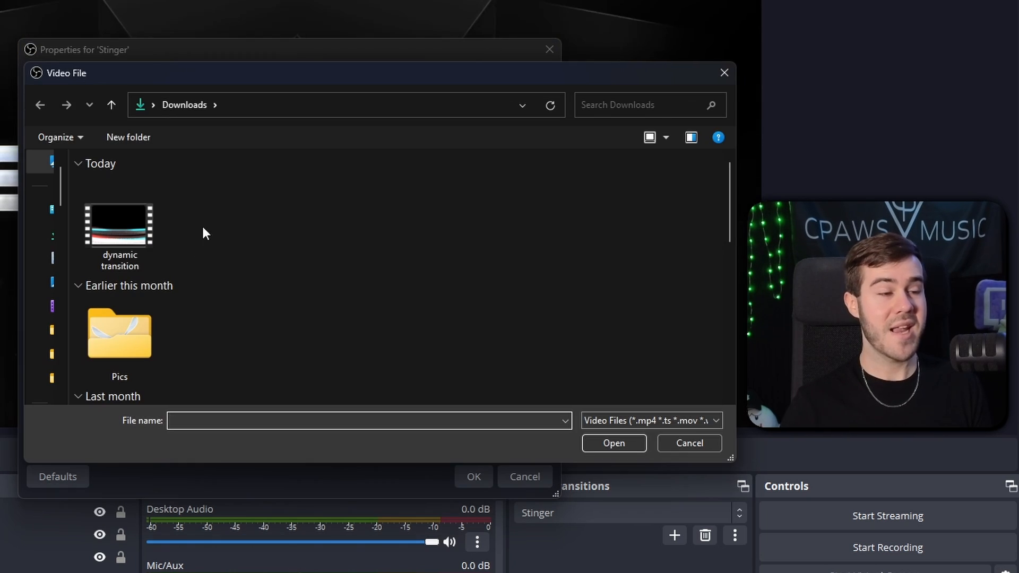
mouse_move(133, 234)
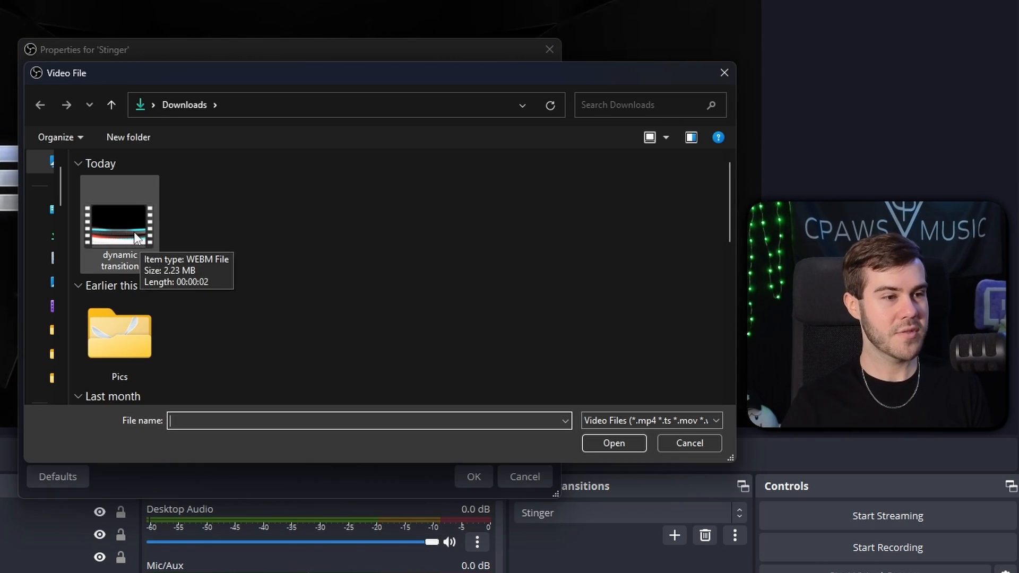
double_click(119, 212)
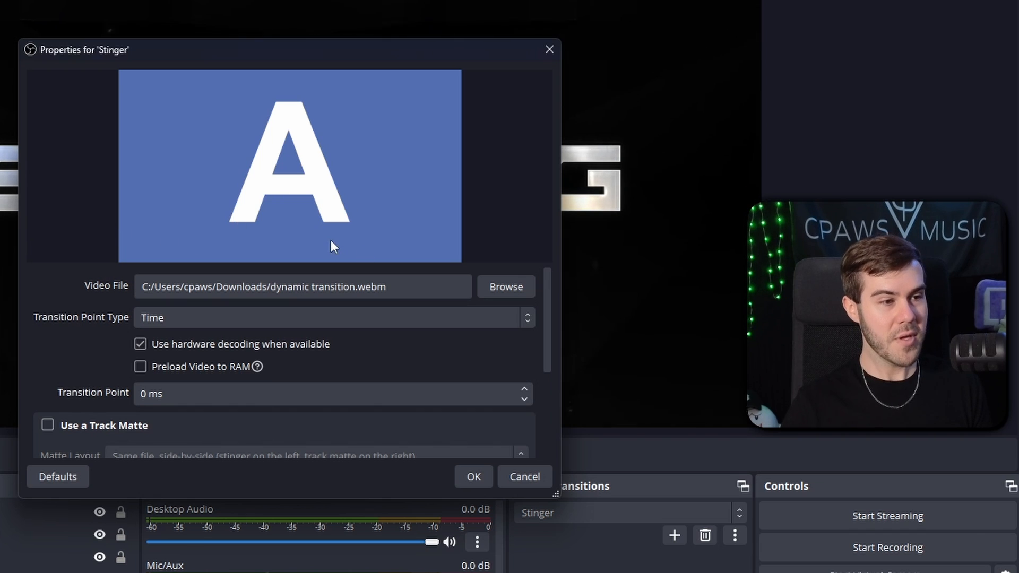
scroll(down, 3)
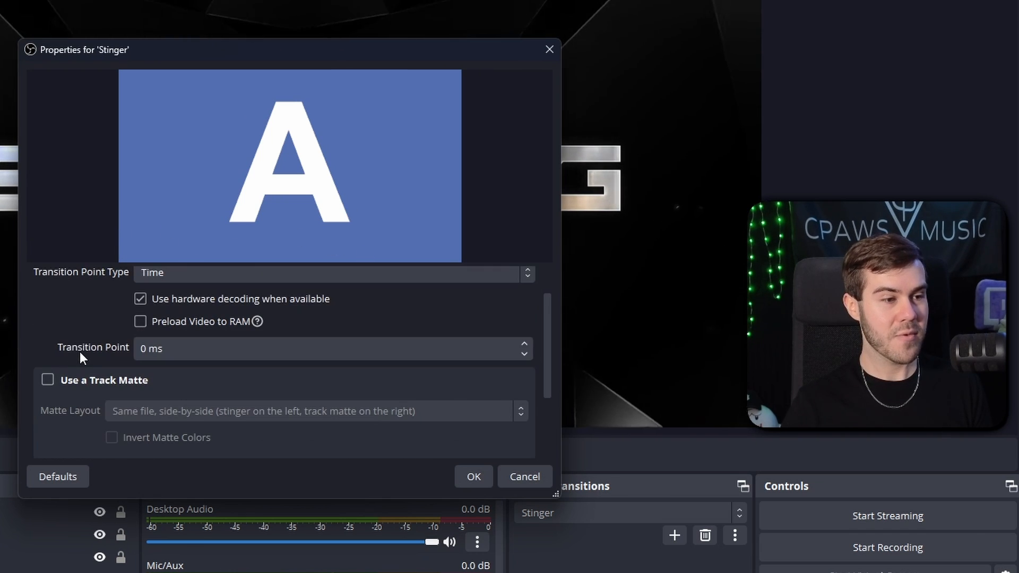
click(325, 350)
text(1)
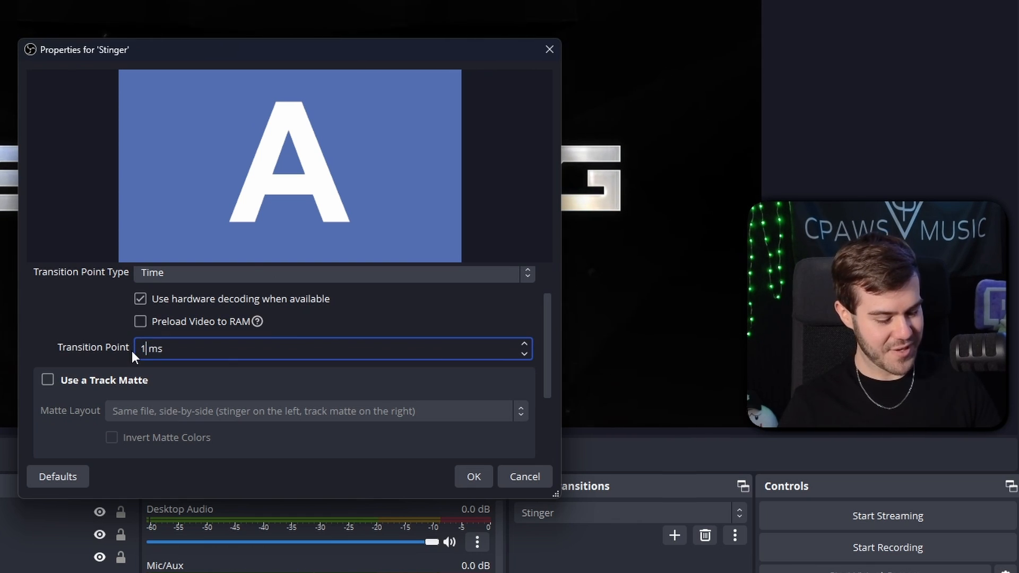
text(800)
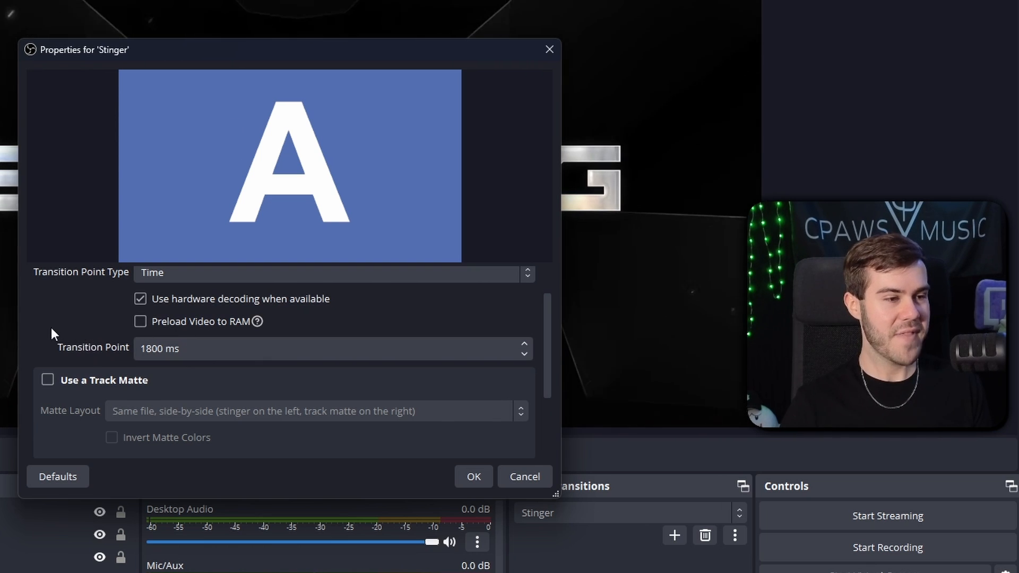
Expand the Stinger's Audio Monitoring dropdown, currently Monitor Off.
scroll(down, 3)
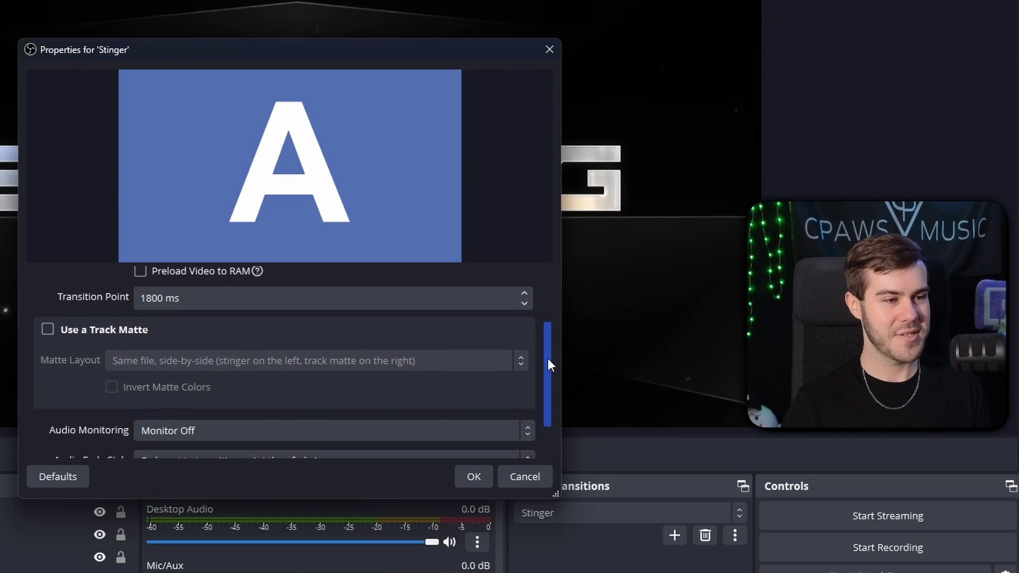
scroll(down, 3)
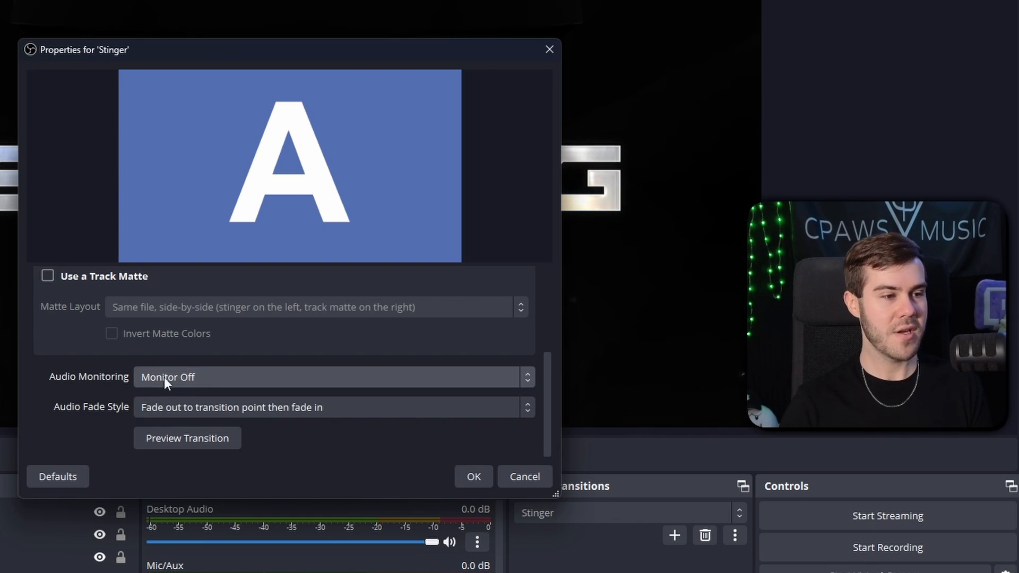
click(334, 377)
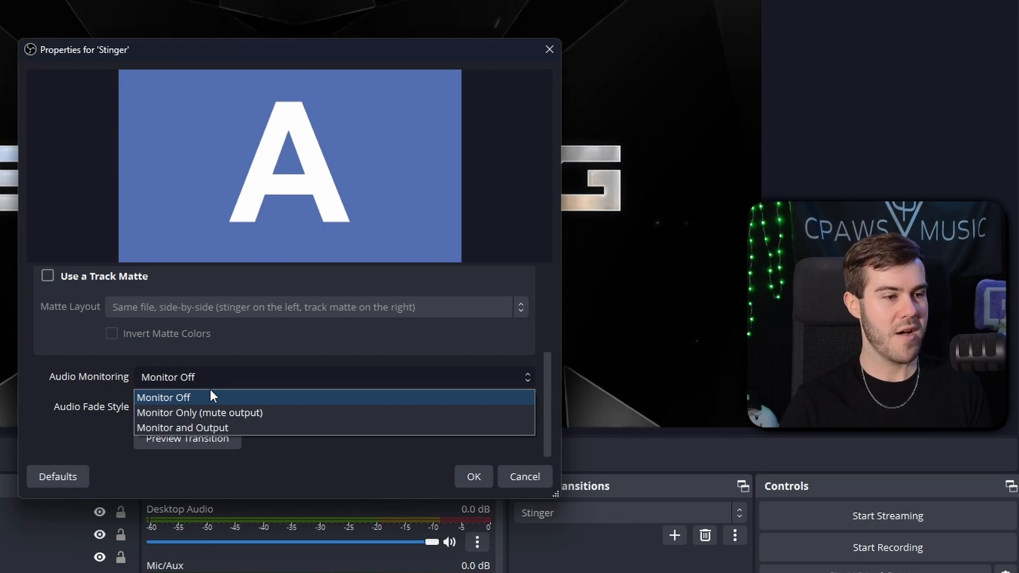
mouse_move(223, 417)
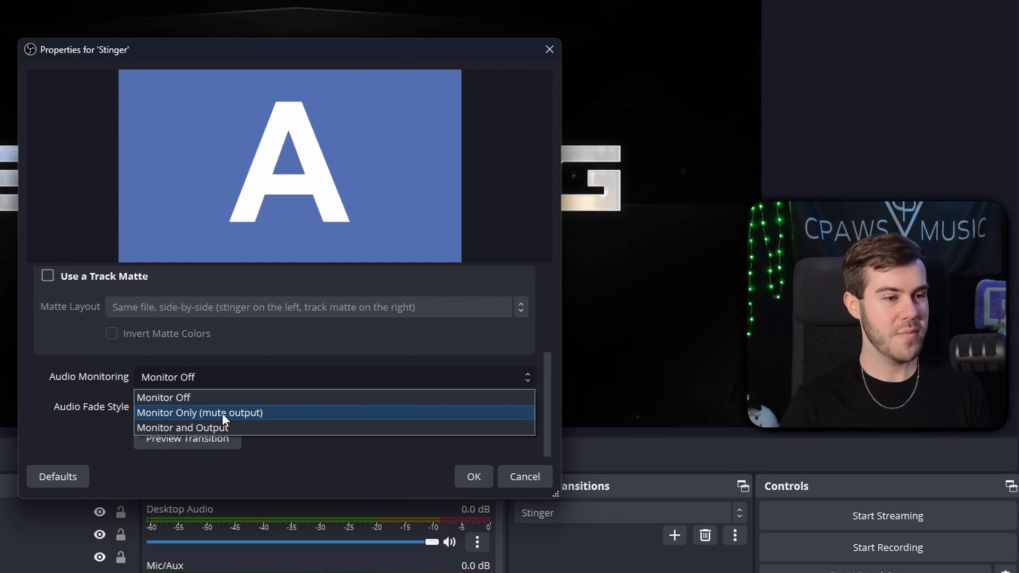
mouse_move(182, 428)
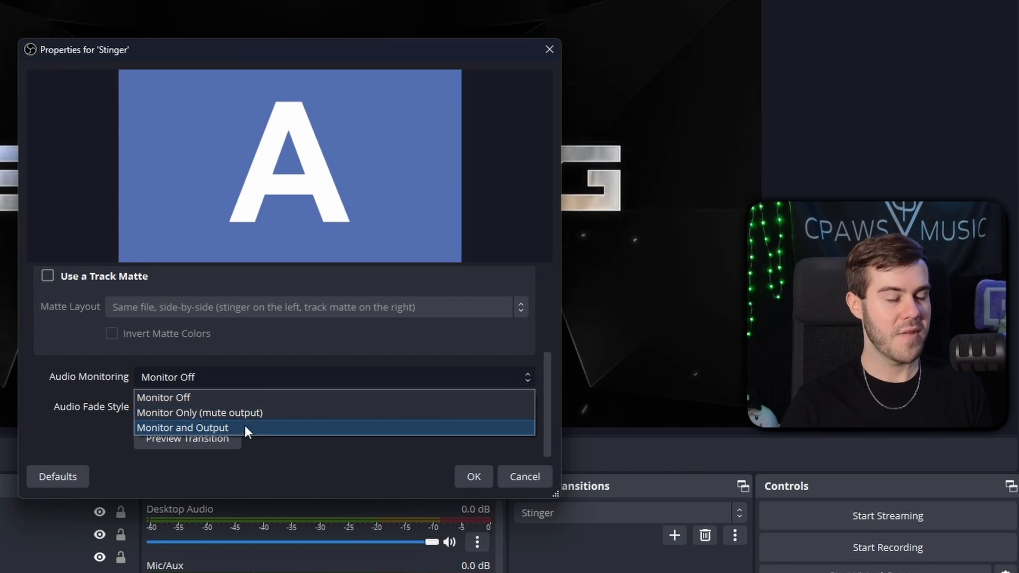
mouse_move(234, 397)
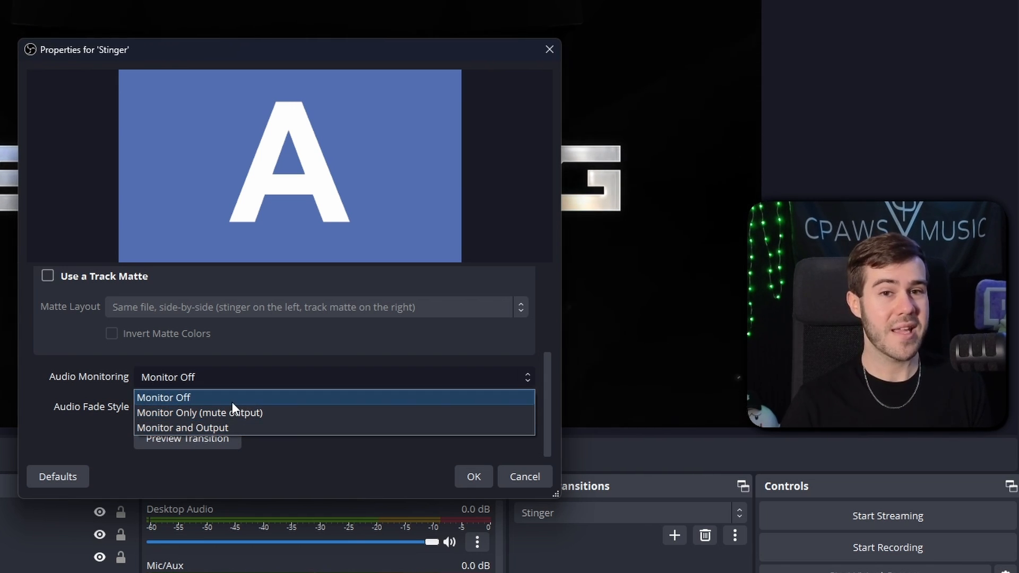
mouse_move(186, 408)
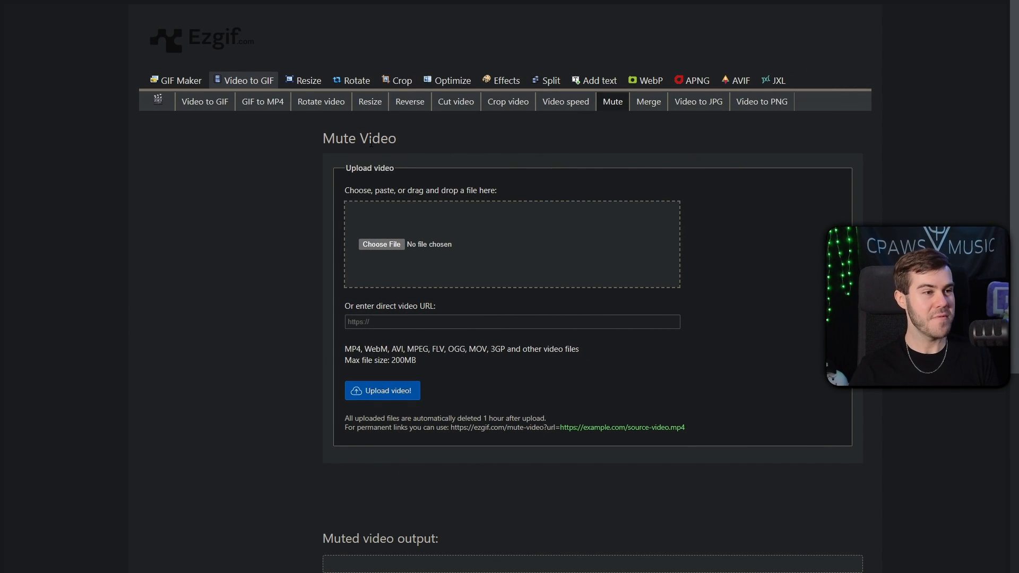
mouse_move(402, 183)
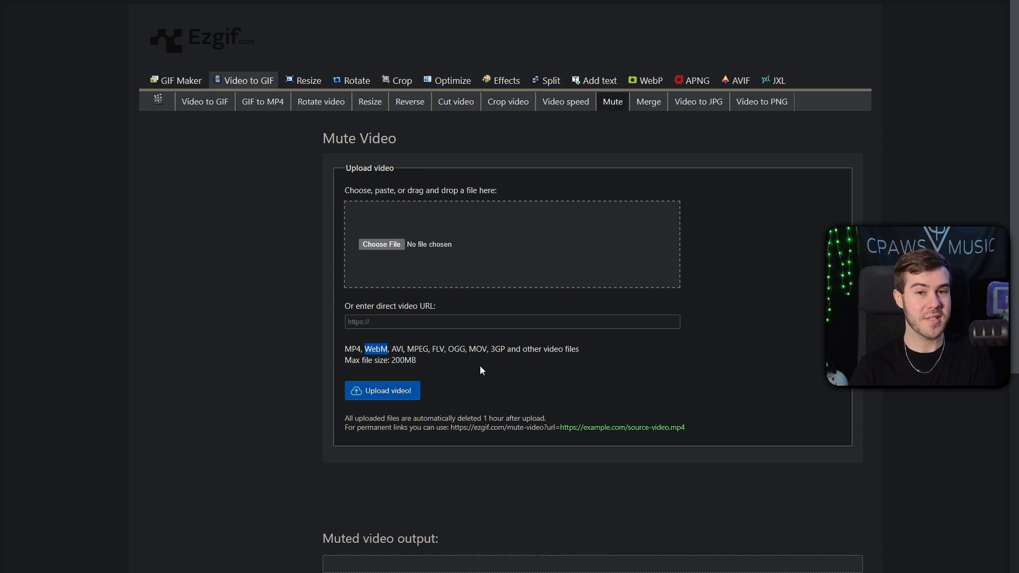
mouse_move(492, 374)
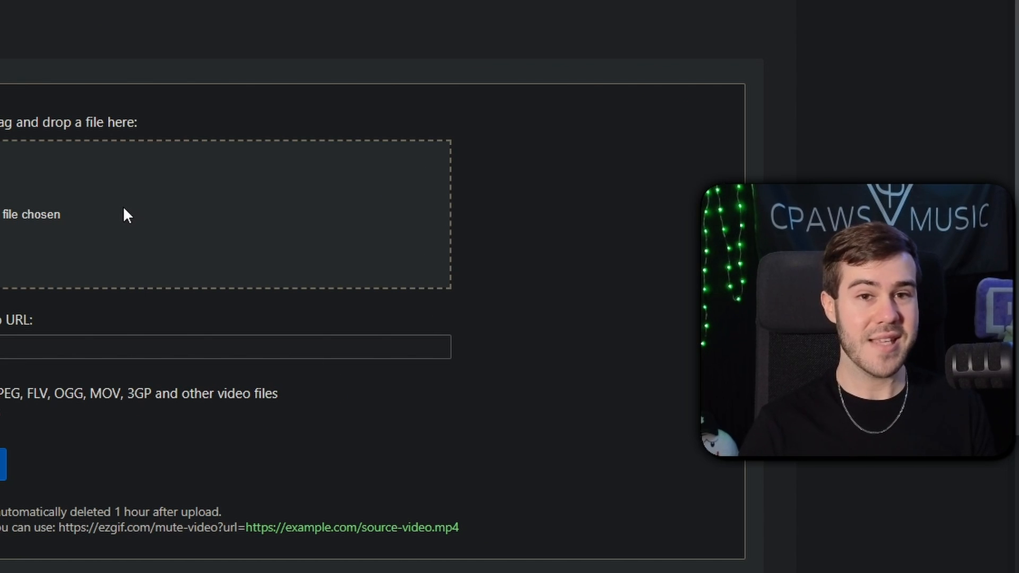
mouse_move(123, 214)
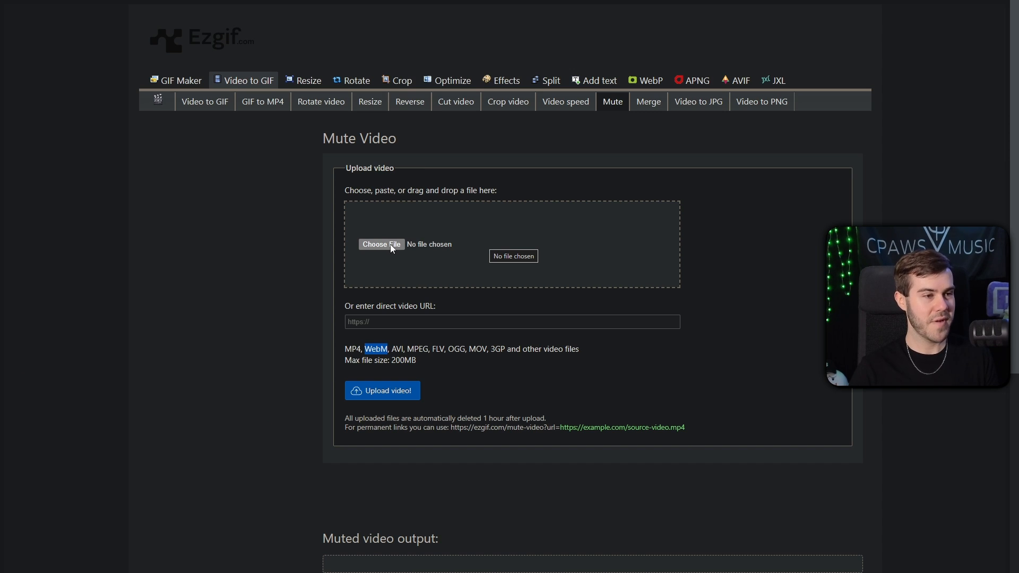
Upload 'dynamic transition.webm' to Ezgif's Mute Video tool and produce a muted copy.
click(382, 243)
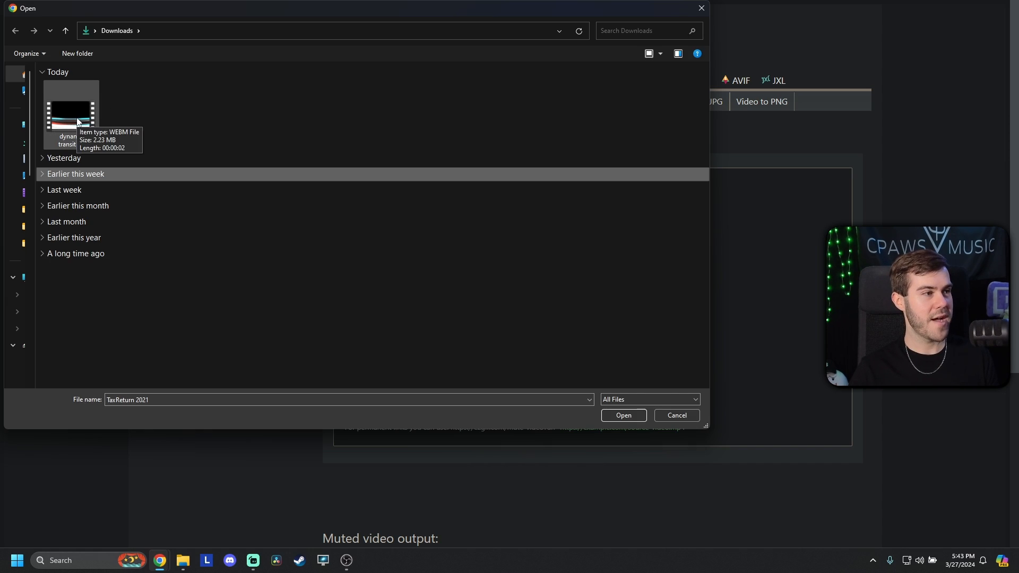
click(622, 415)
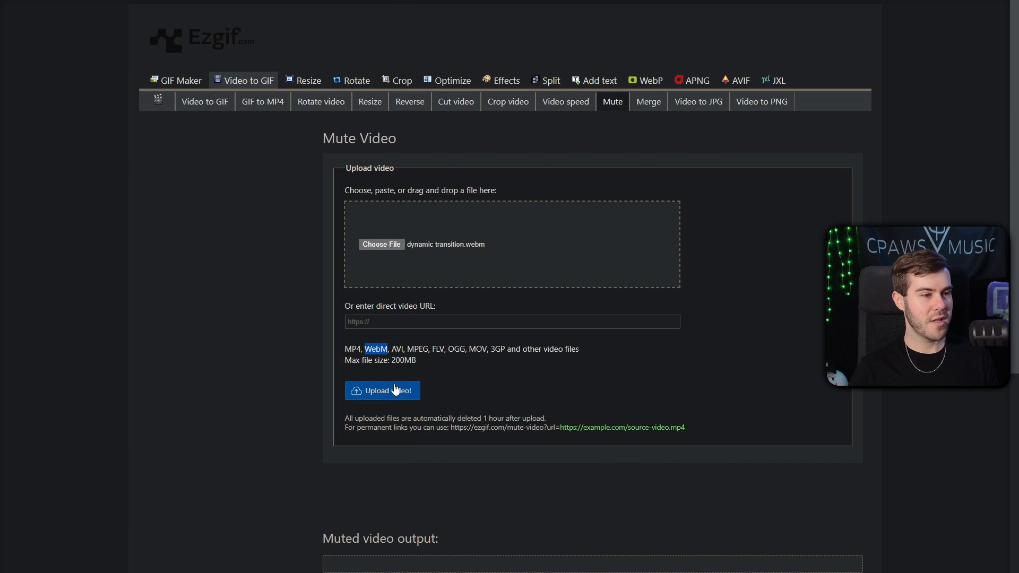
click(383, 391)
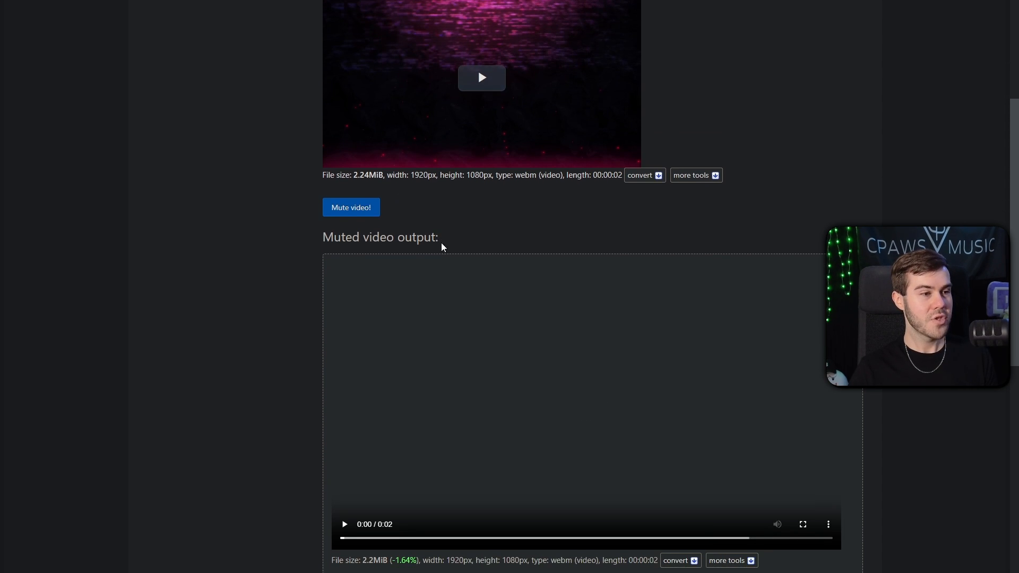
Save the muted Ezgif output to Downloads as 'dynamic transition MUTED'.
scroll(down, 3)
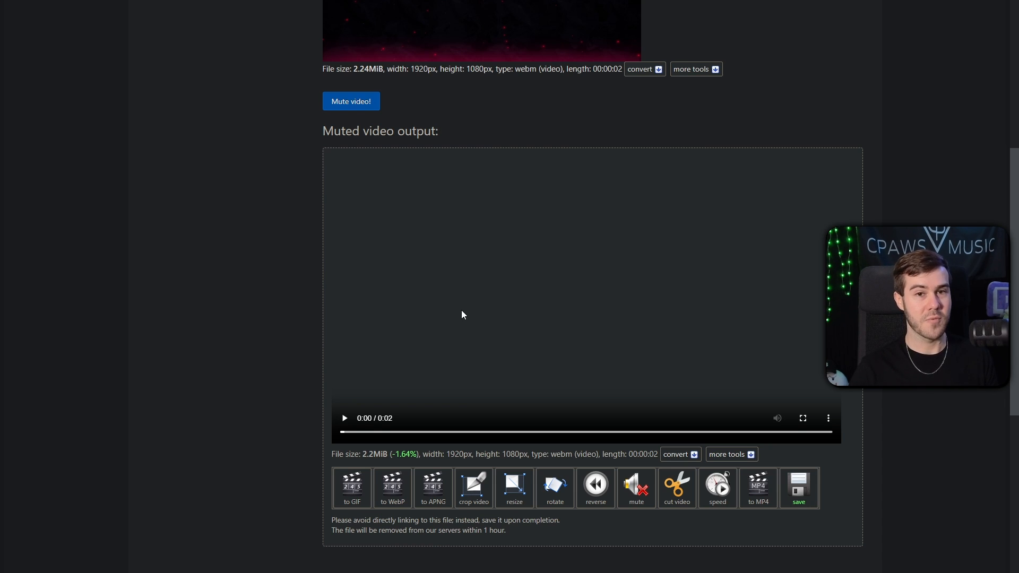
scroll(down, 3)
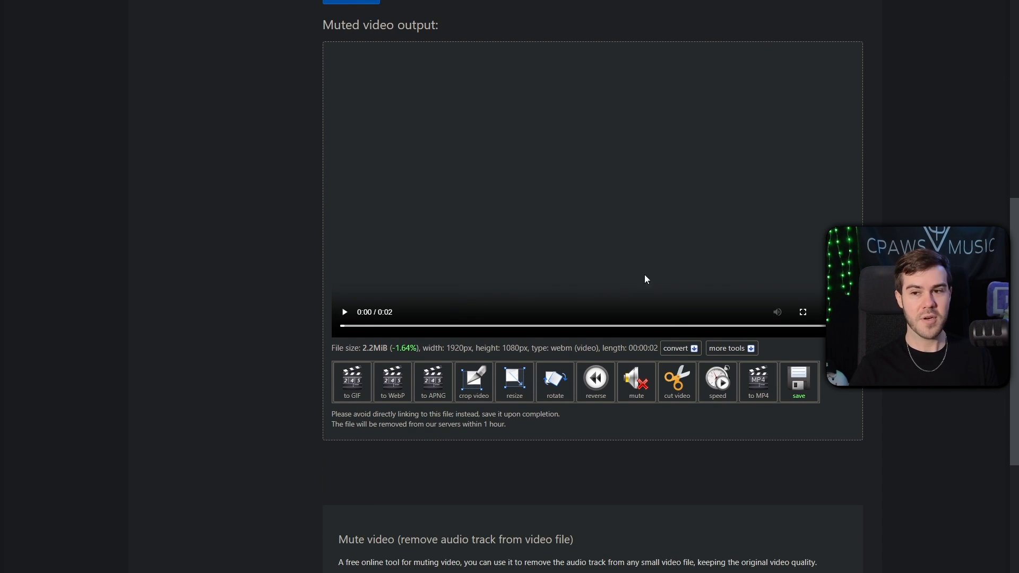
scroll(up, 3)
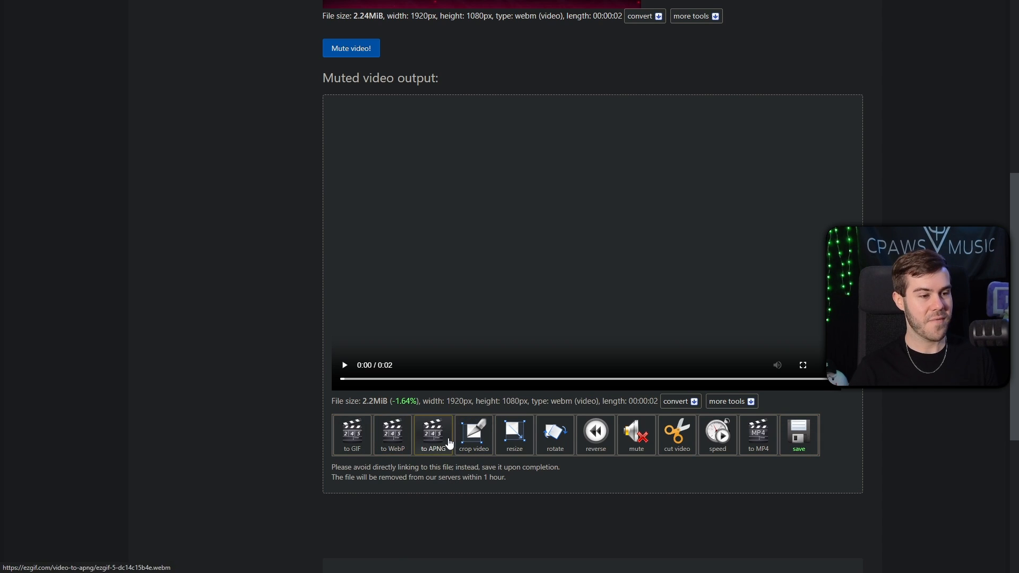
mouse_move(758, 449)
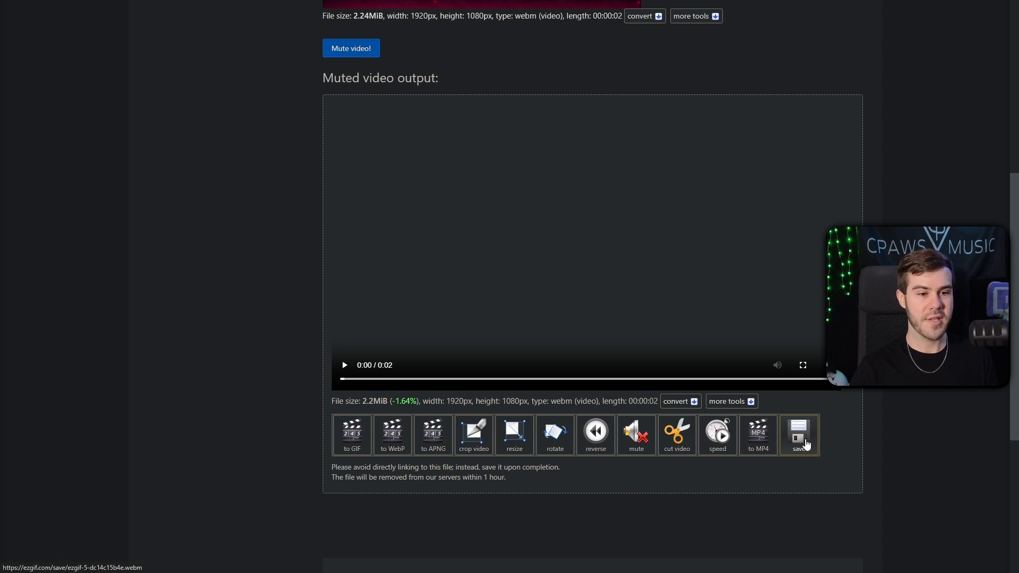
click(798, 434)
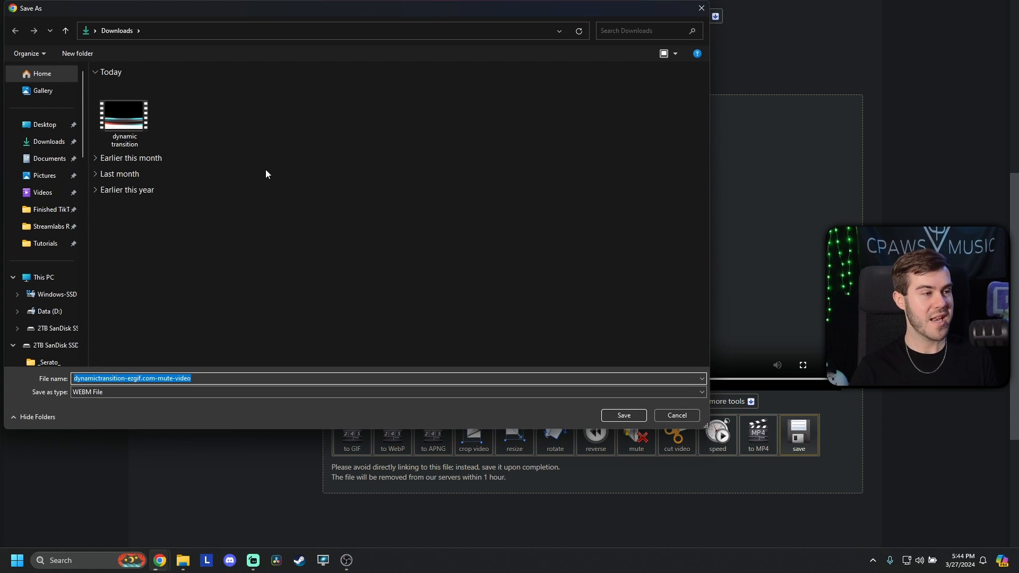
mouse_move(257, 277)
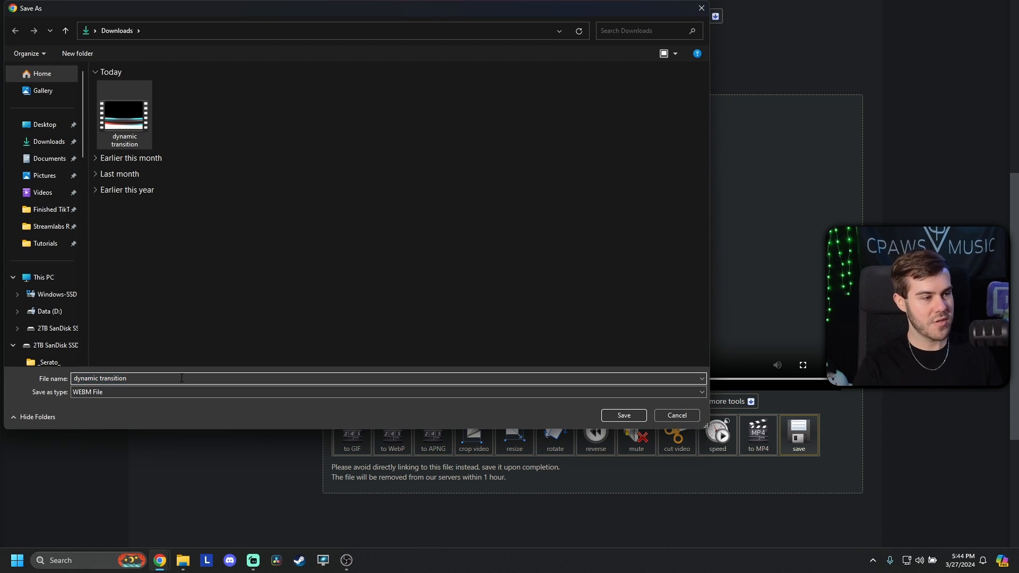
text(MUTED)
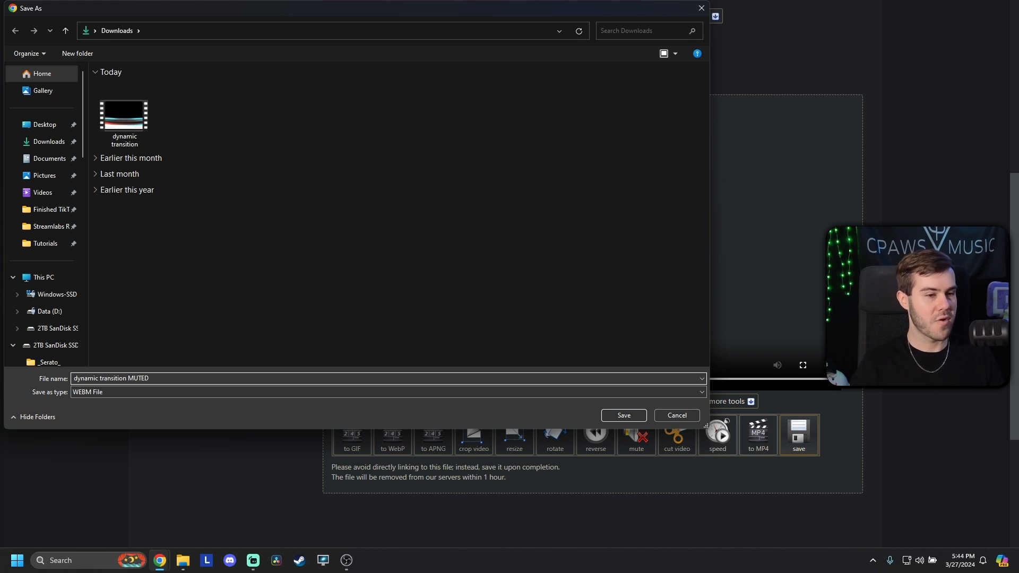
click(622, 415)
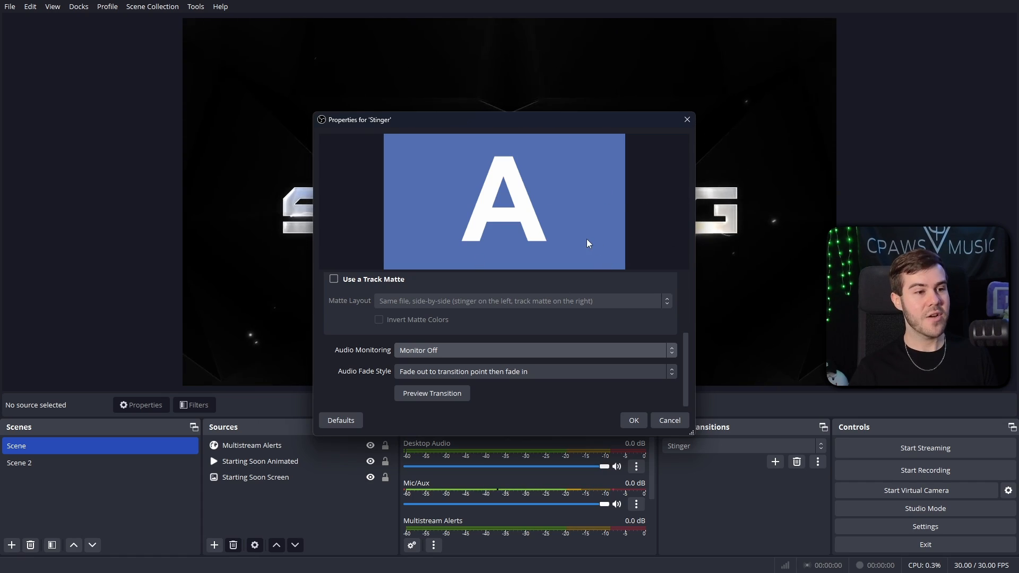
Switch the Stinger video to 'dynamic transition MUTED' and confirm the properties with OK.
scroll(up, 3)
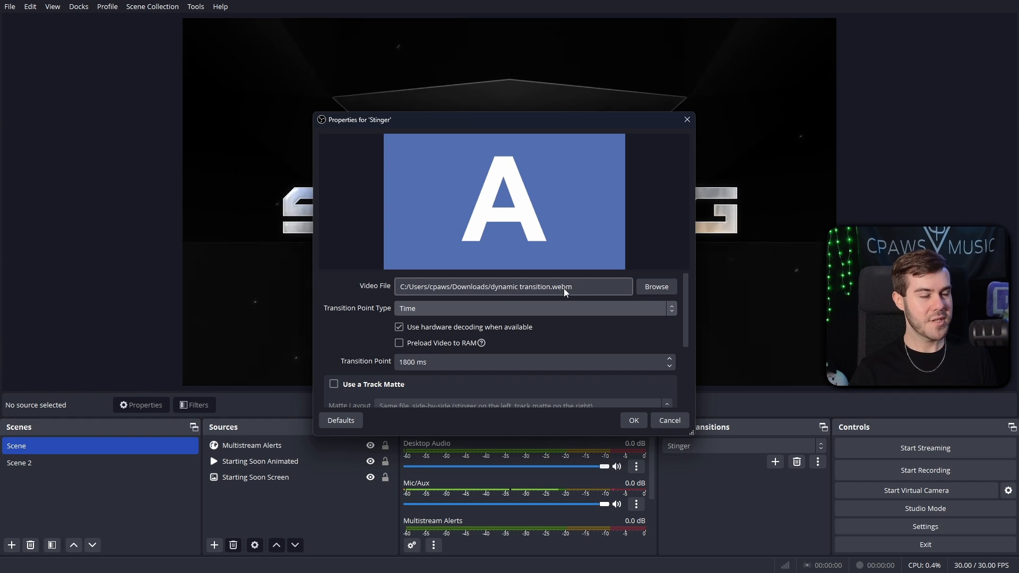
click(655, 287)
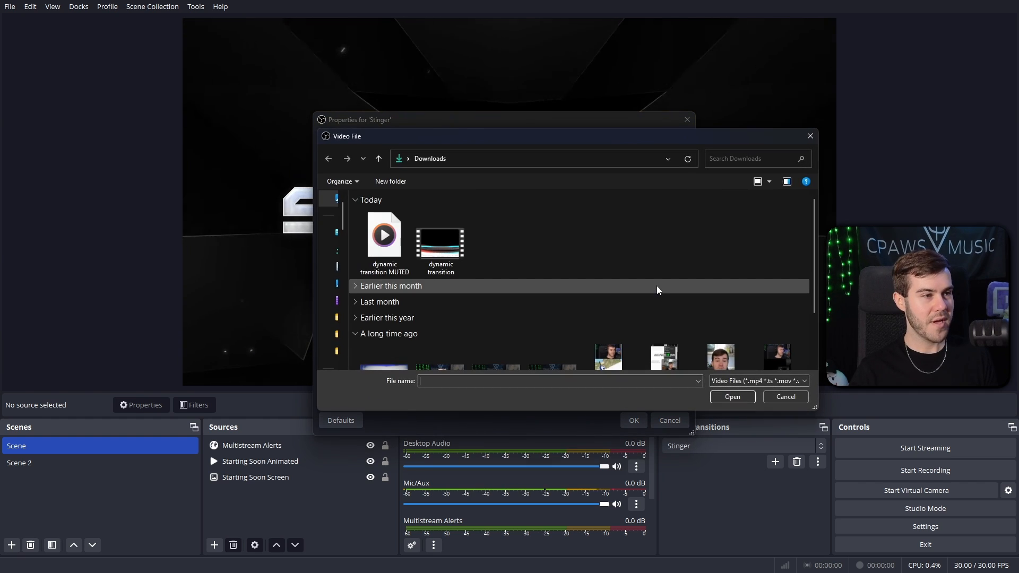
click(383, 241)
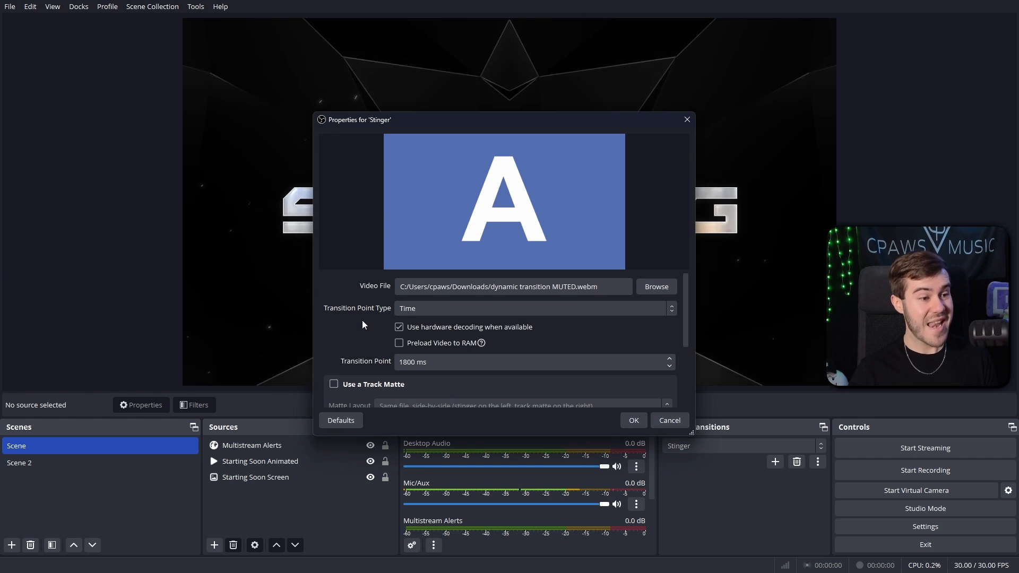
scroll(down, 3)
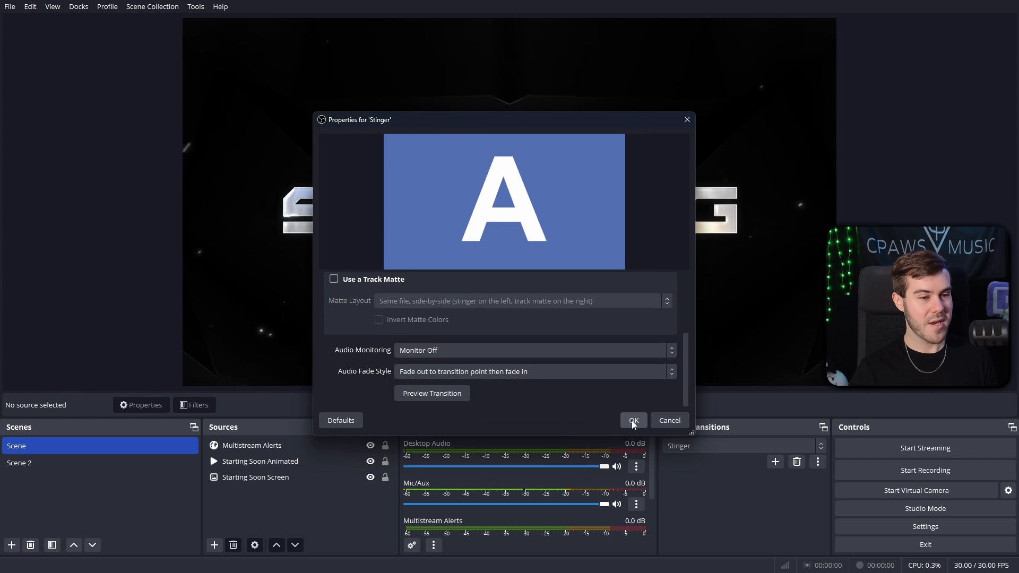
click(632, 419)
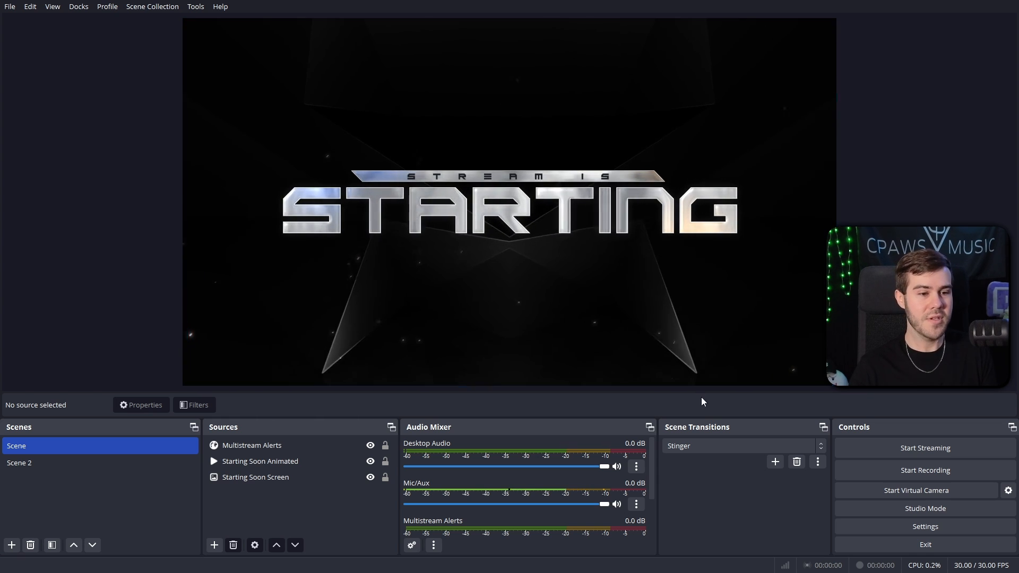
click(817, 461)
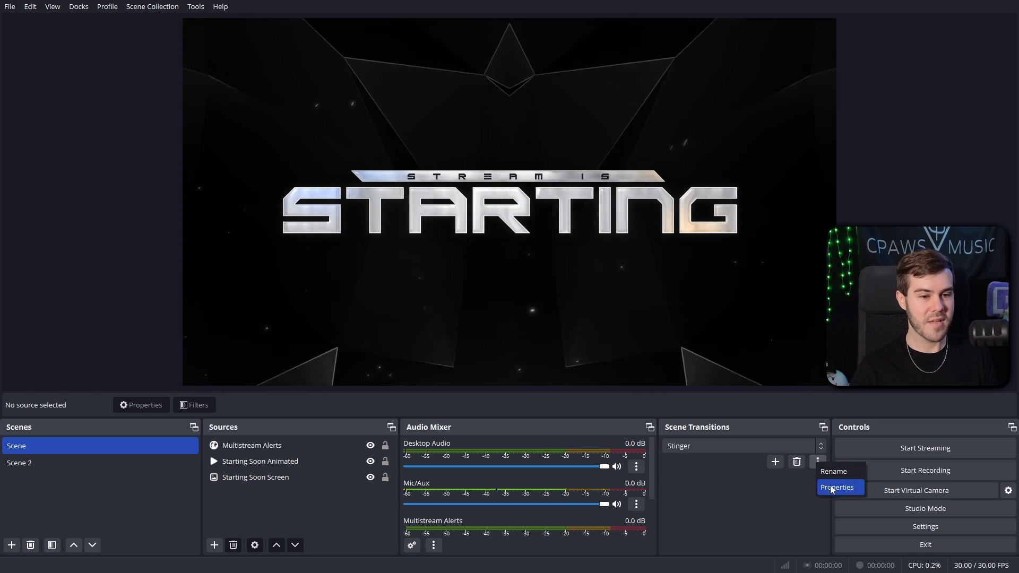
click(837, 487)
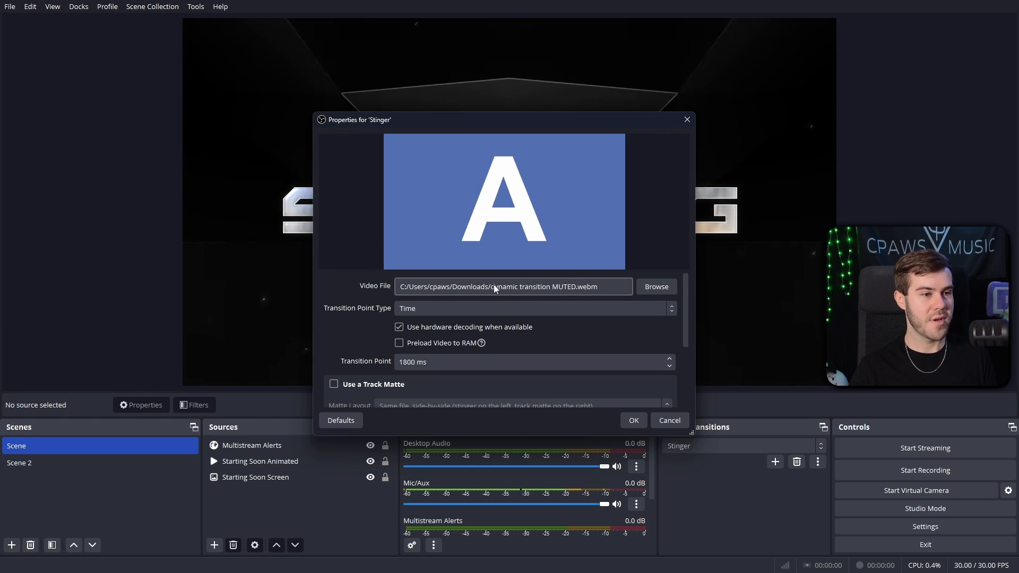
click(533, 350)
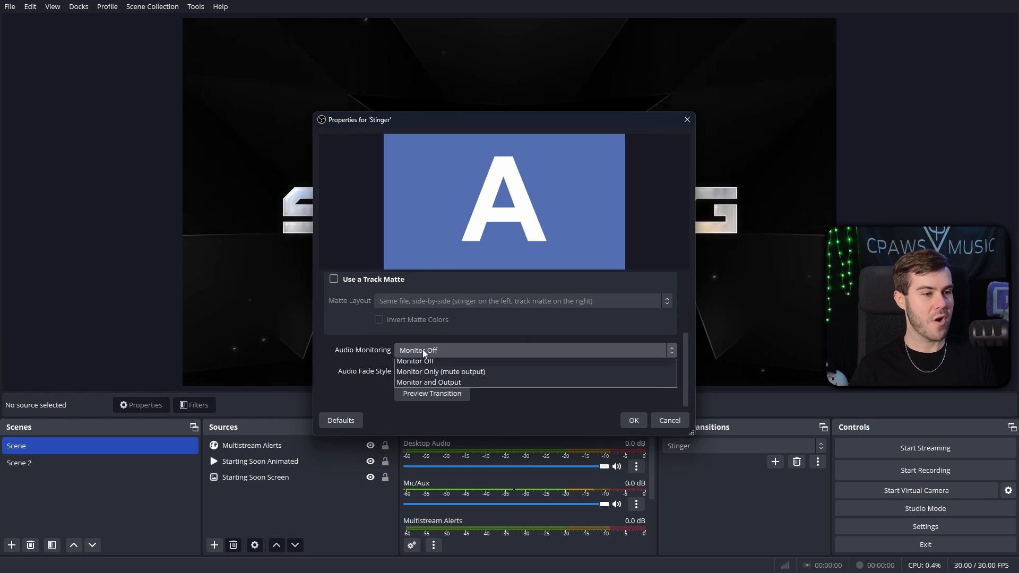
mouse_move(441, 375)
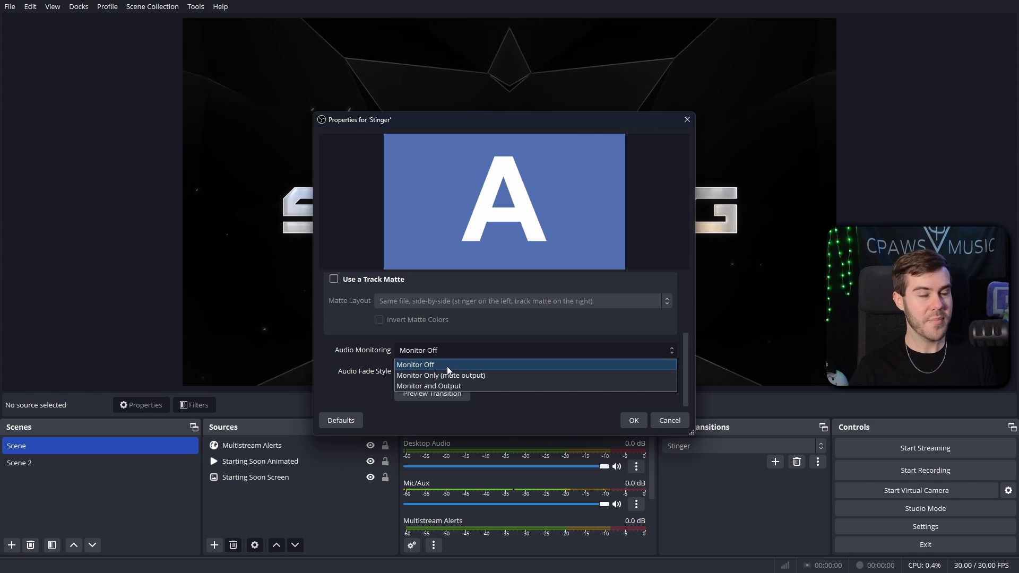
click(416, 364)
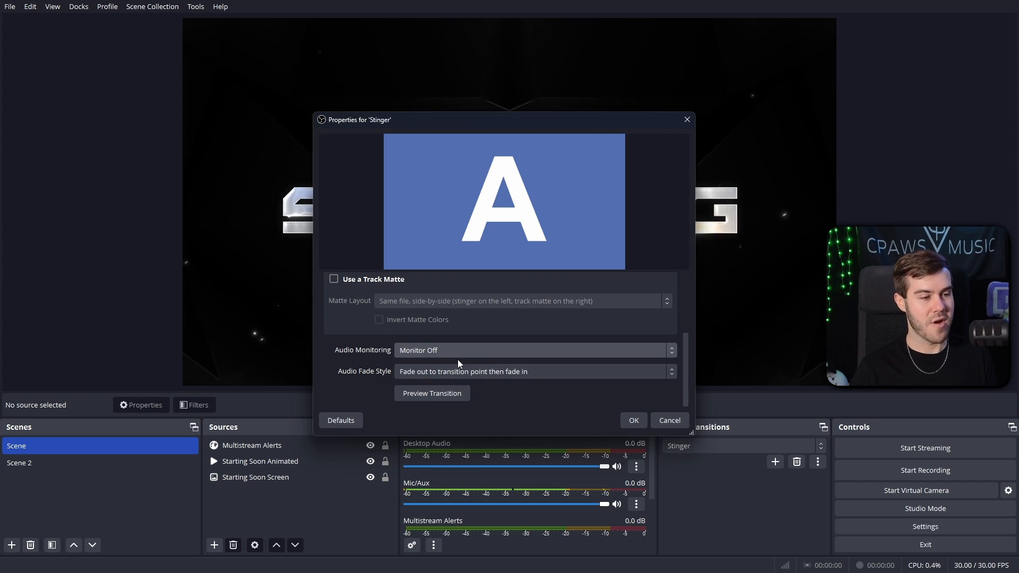
mouse_move(474, 351)
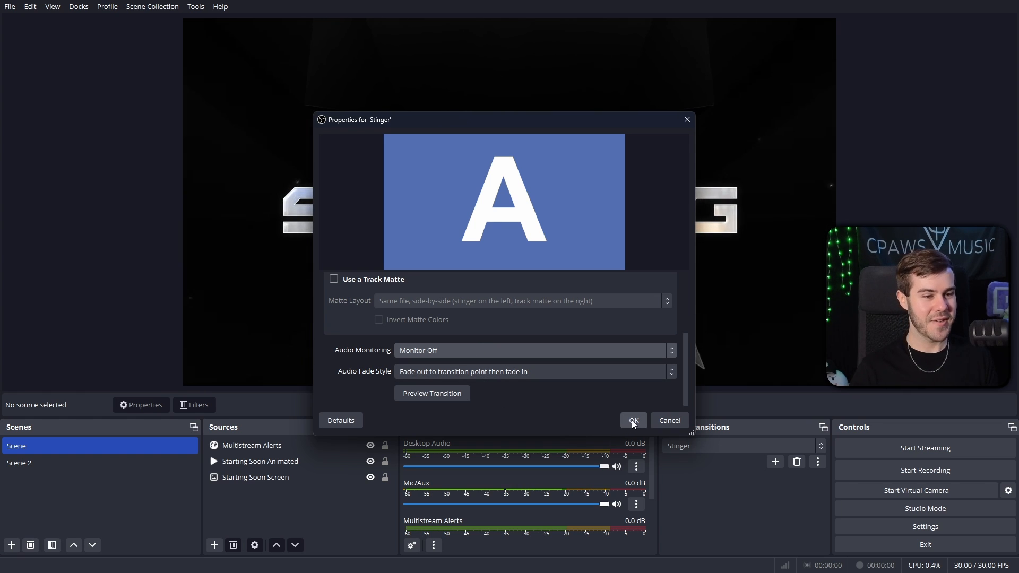
click(631, 420)
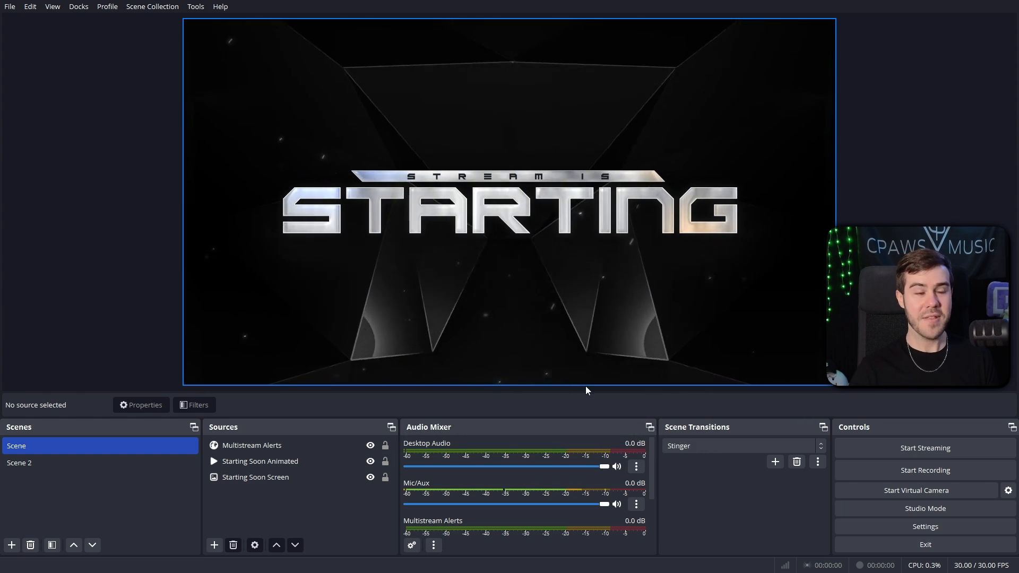
Switch between Scene 2 and Scene twice to preview the muted Dynamic stinger transition.
click(20, 463)
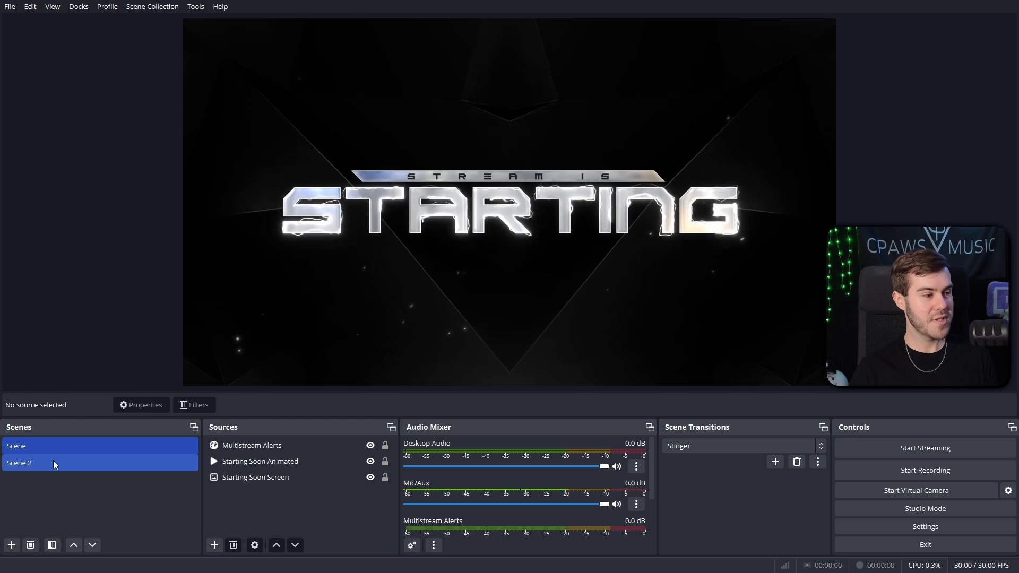
click(17, 446)
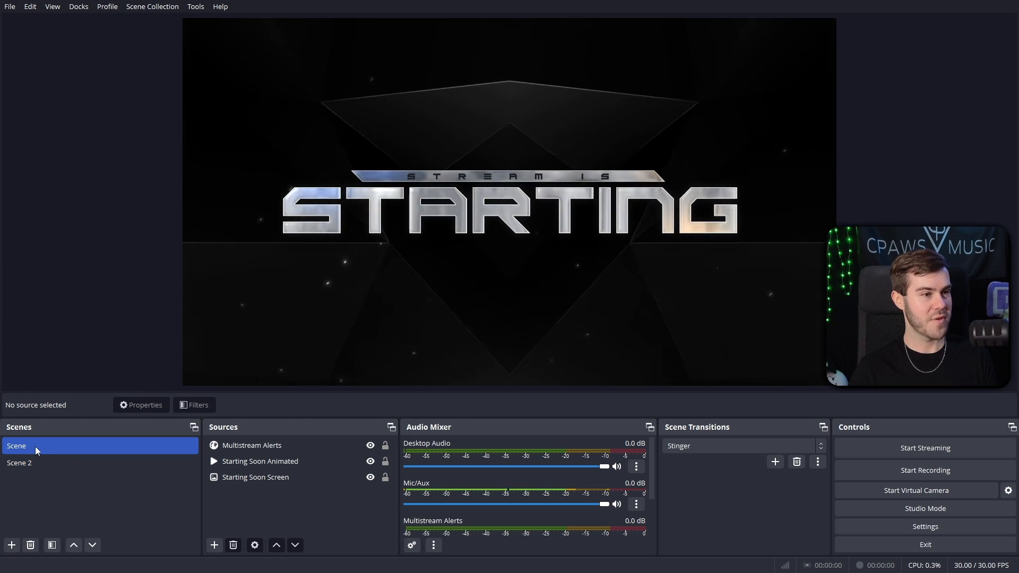
click(19, 463)
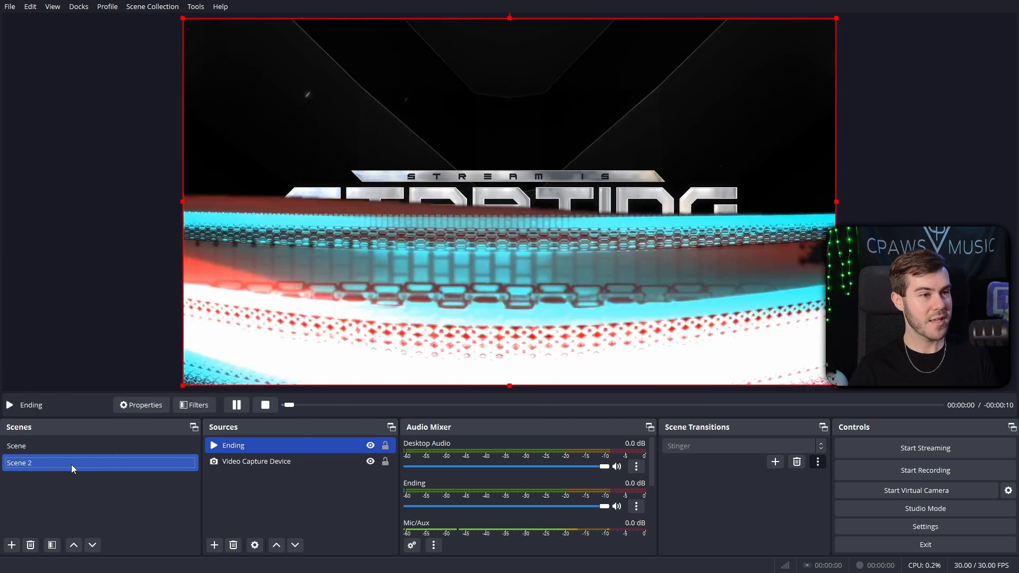